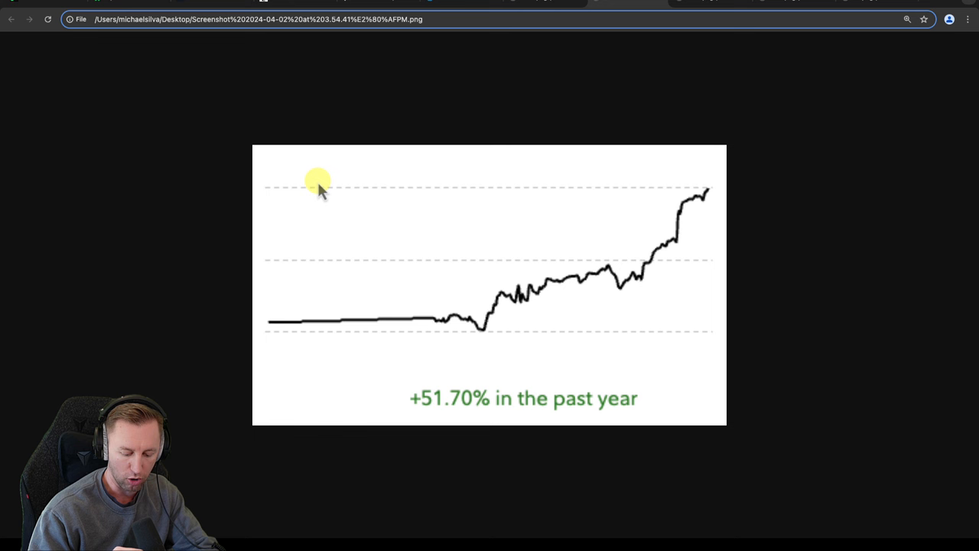
mouse_move(471, 189)
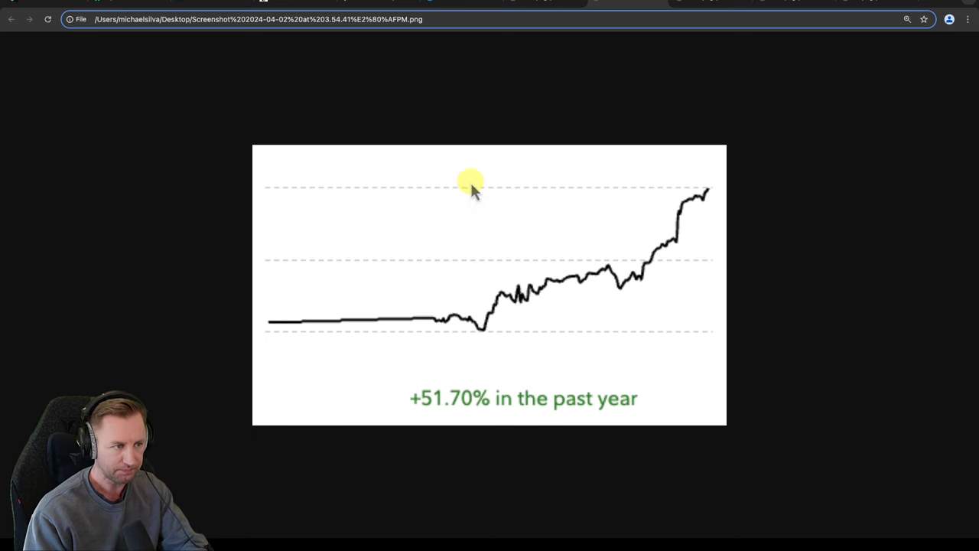
mouse_move(772, 211)
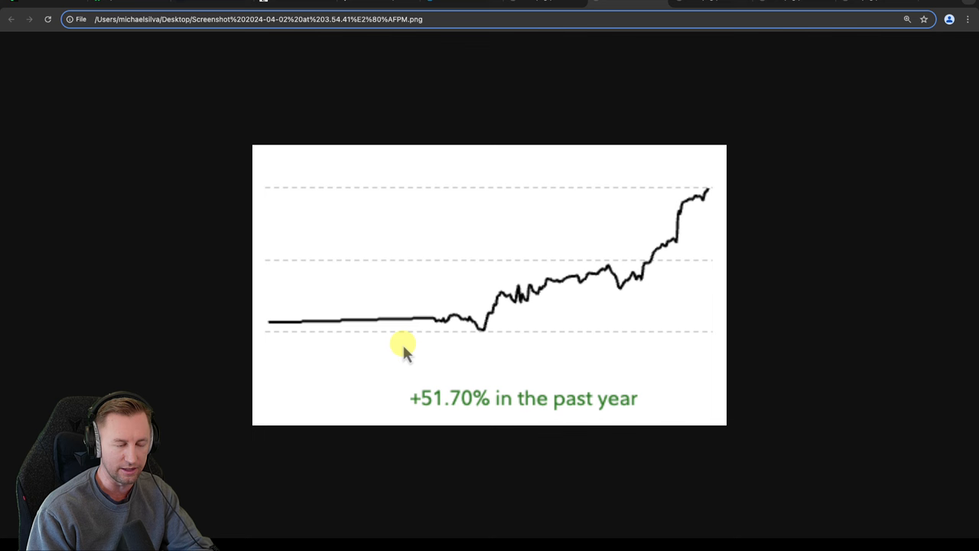
mouse_move(474, 316)
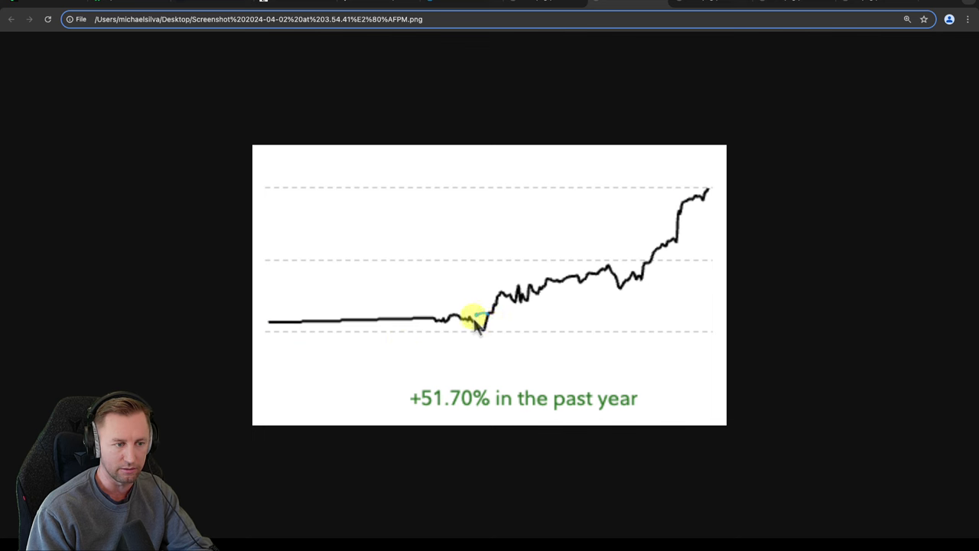
mouse_move(587, 115)
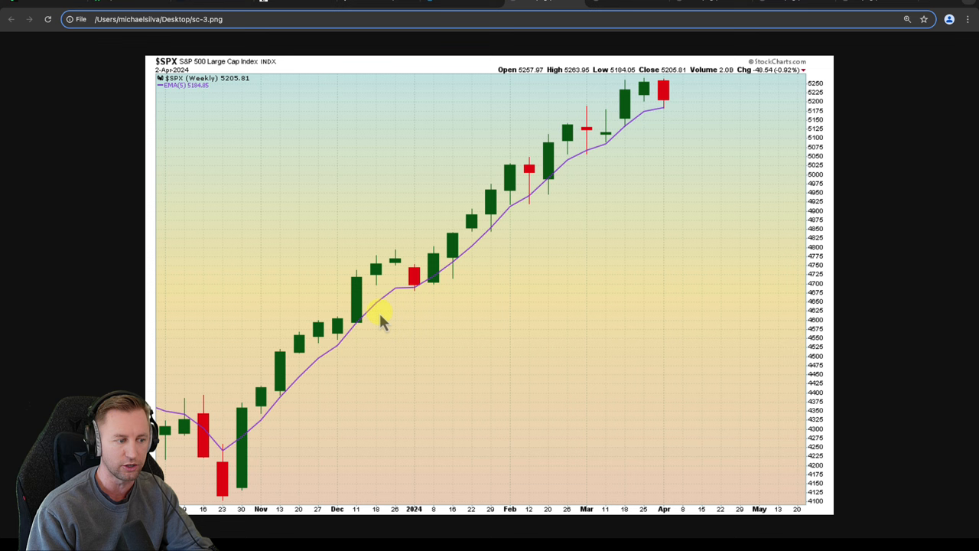
mouse_move(482, 274)
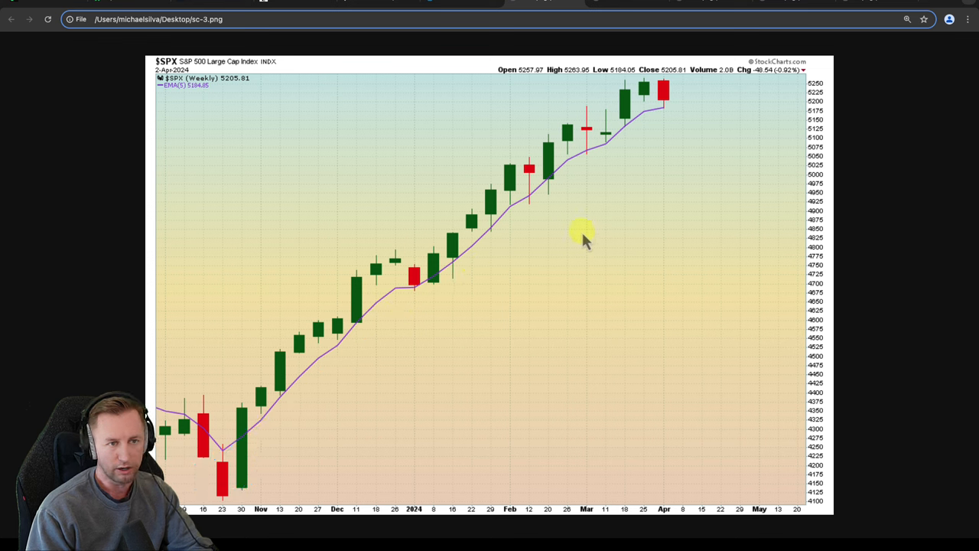
mouse_move(502, 267)
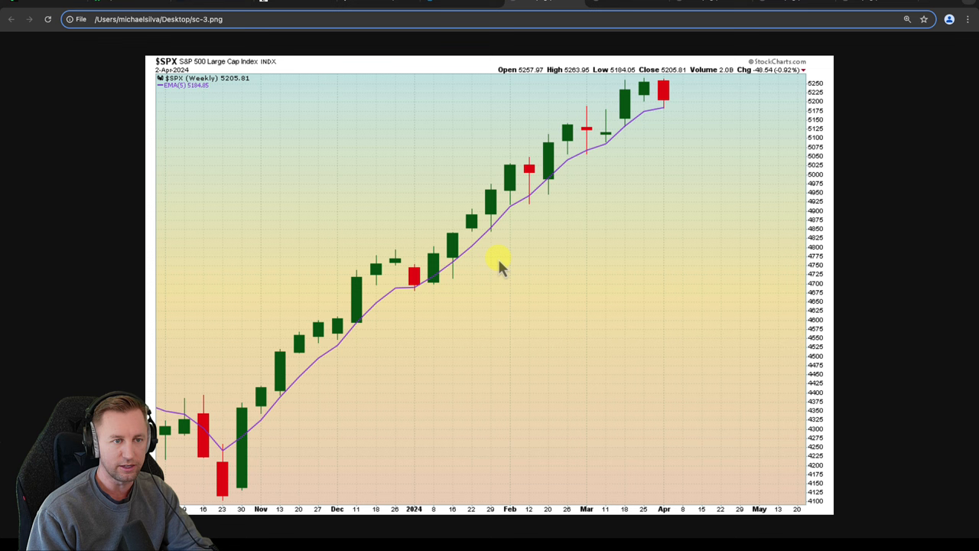
mouse_move(161, 104)
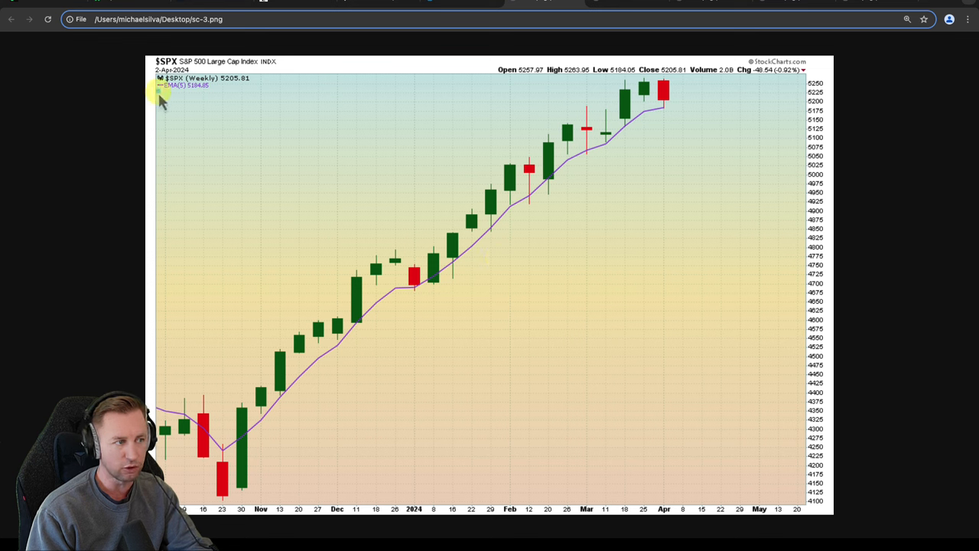
mouse_move(349, 231)
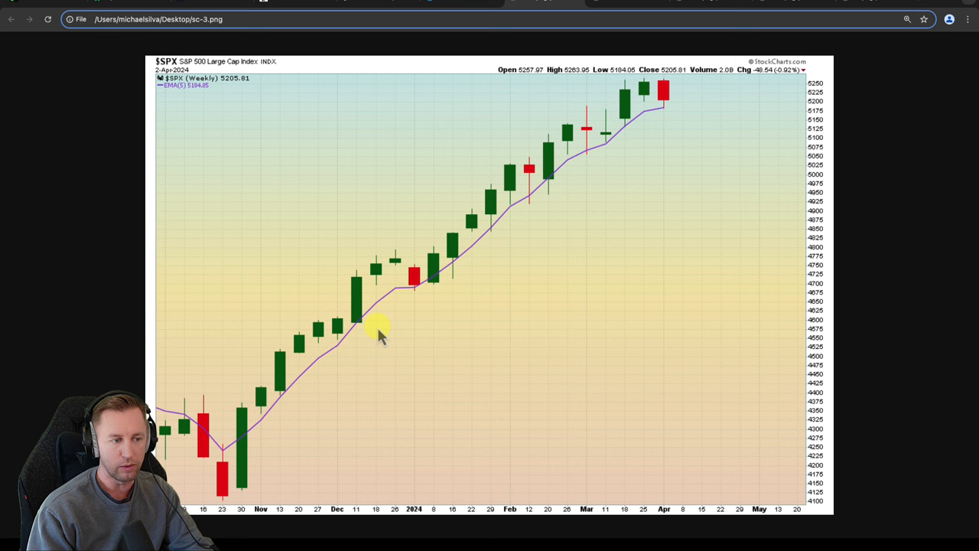
mouse_move(390, 84)
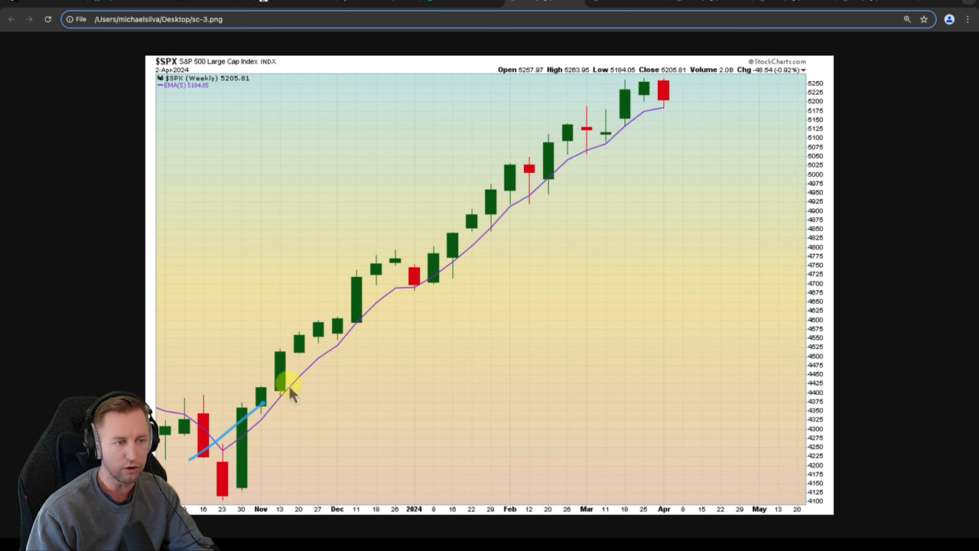
- Sketch a rising trendline and a topping arc over the weekly S&P 500 chart with the pen
left_click_drag(276, 401, 665, 140)
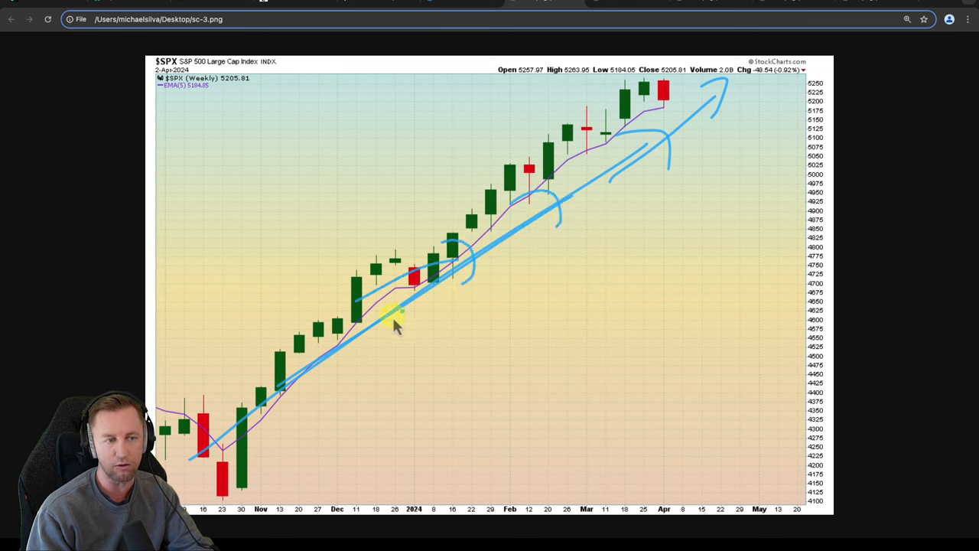
left_click_drag(395, 321, 773, 146)
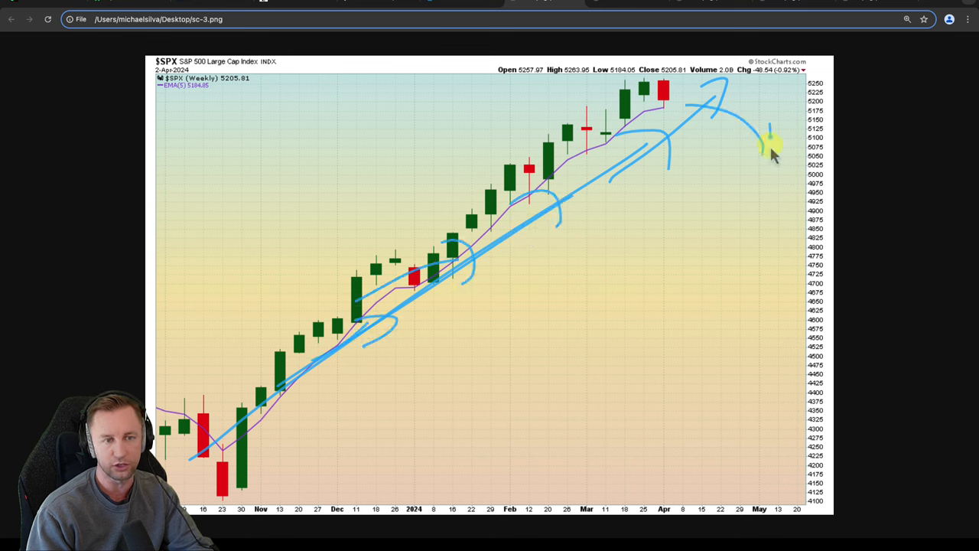
left_click_drag(773, 145, 757, 275)
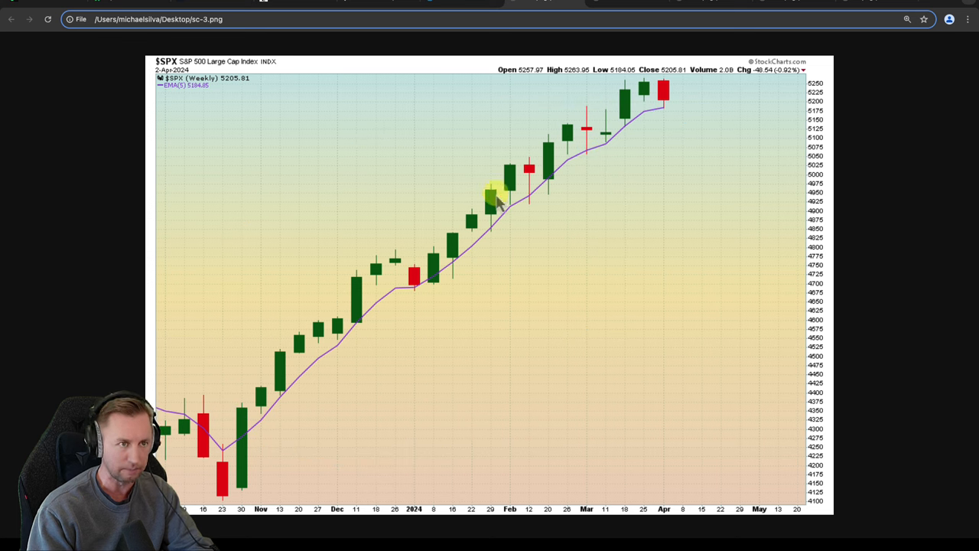
mouse_move(584, 130)
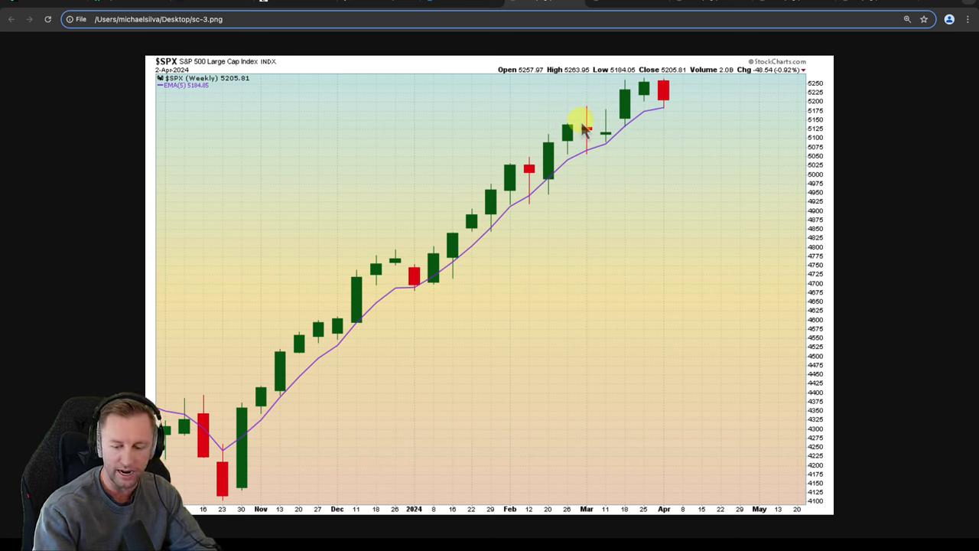
mouse_move(619, 95)
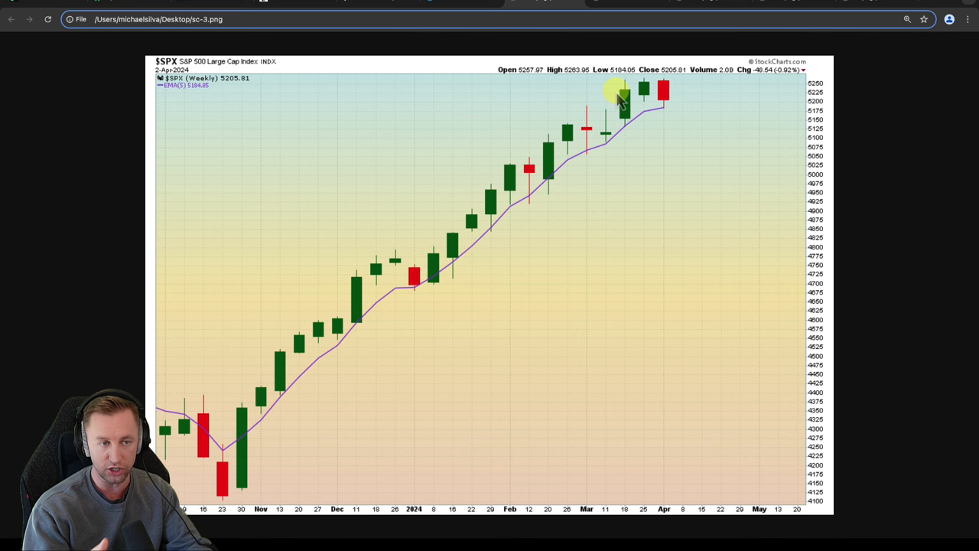
mouse_move(635, 92)
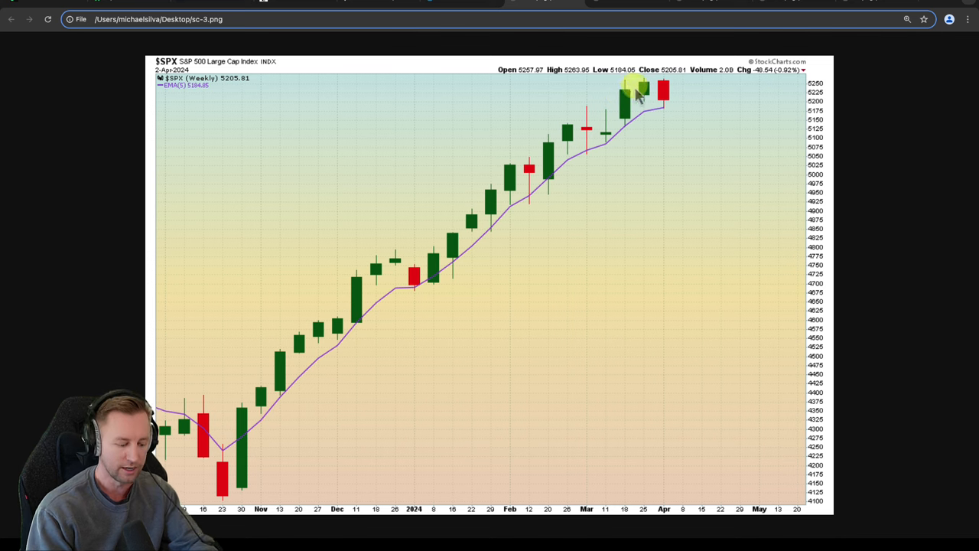
mouse_move(630, 19)
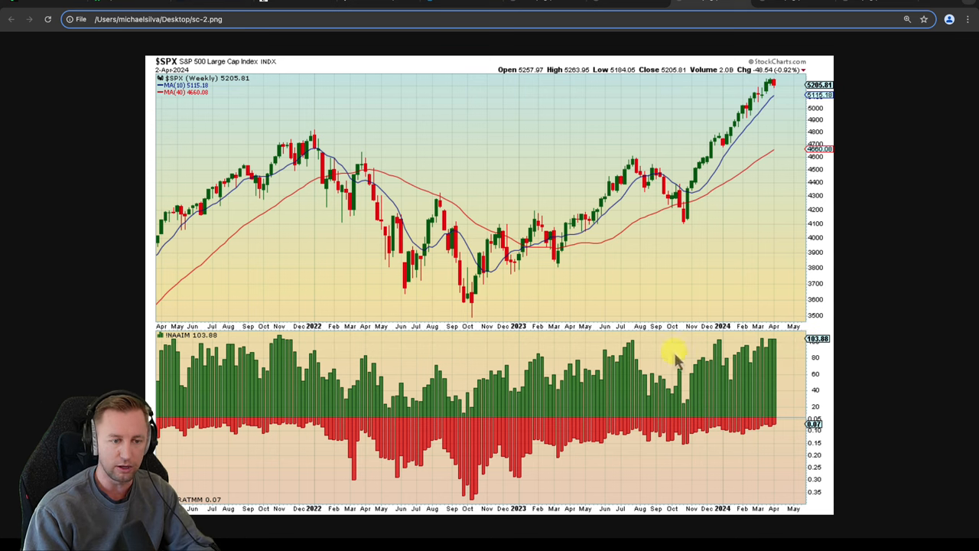
mouse_move(783, 352)
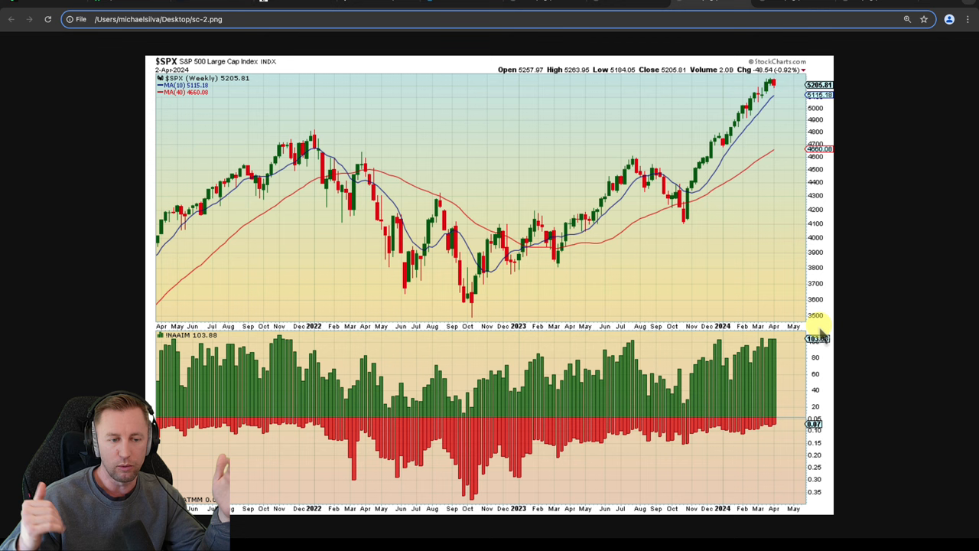
mouse_move(750, 394)
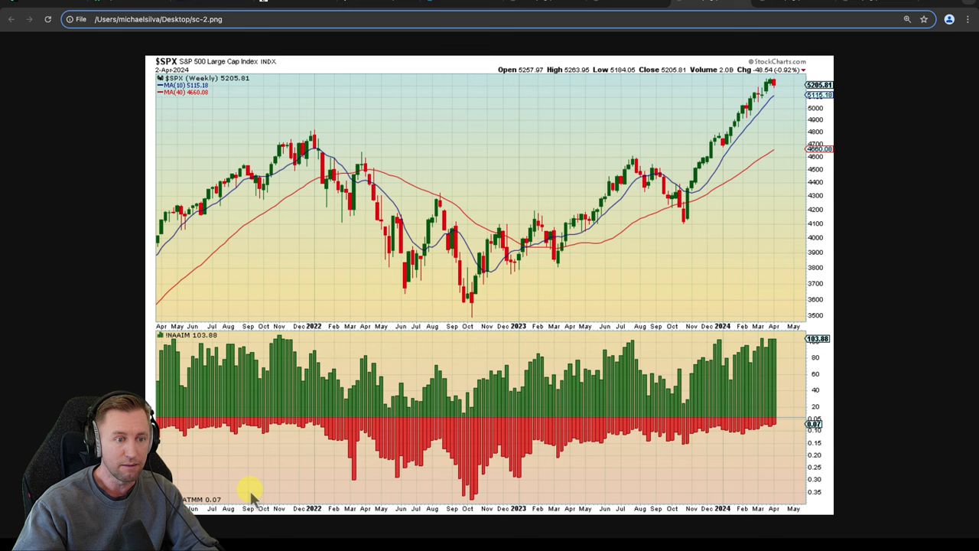
mouse_move(553, 474)
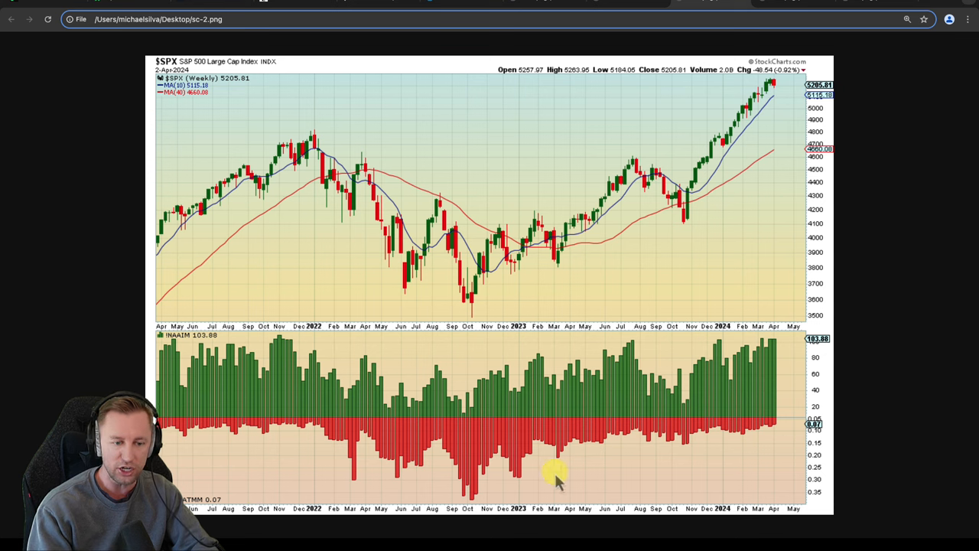
mouse_move(788, 434)
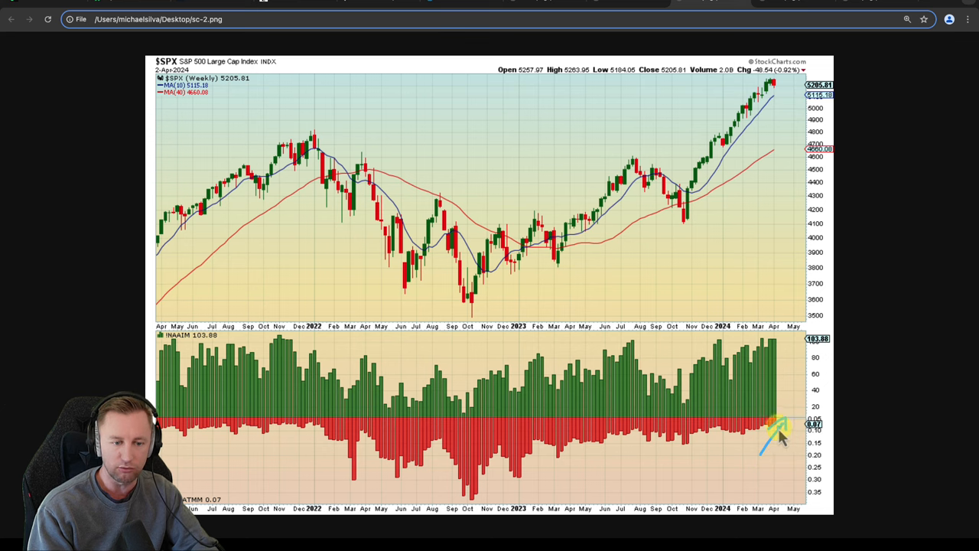
mouse_move(798, 428)
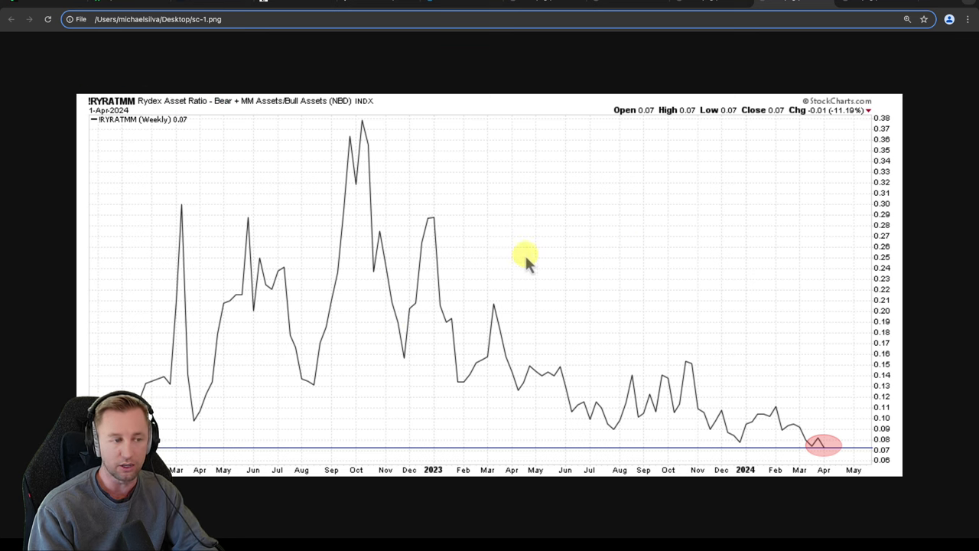
mouse_move(808, 436)
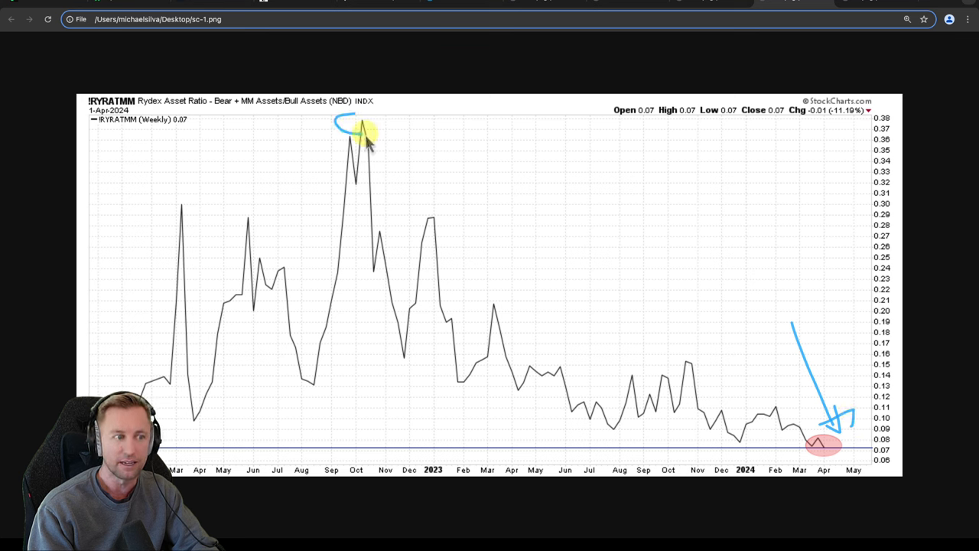
mouse_move(600, 198)
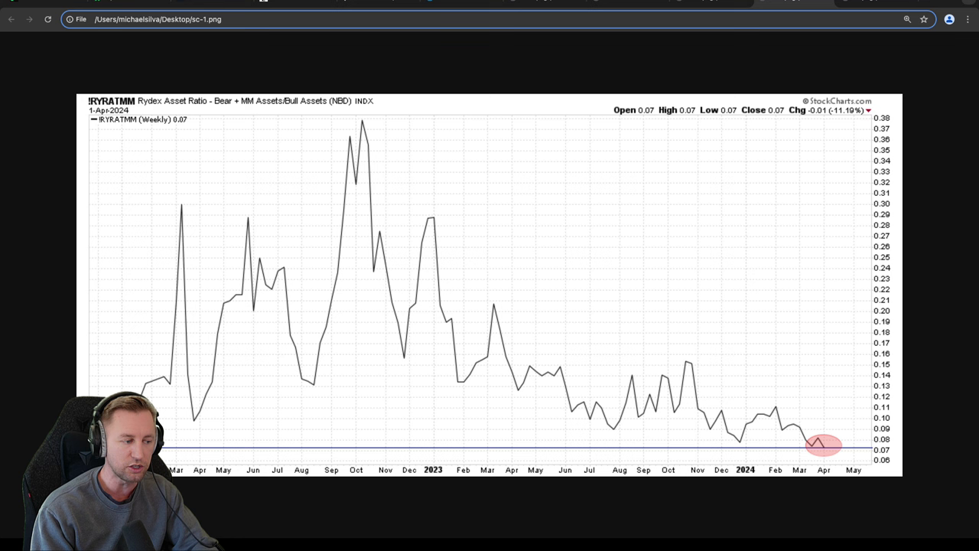
- Mark the Rydex Asset Ratio peaks with a pen stroke rising to the chart's recent high
left_click_drag(145, 413, 401, 144)
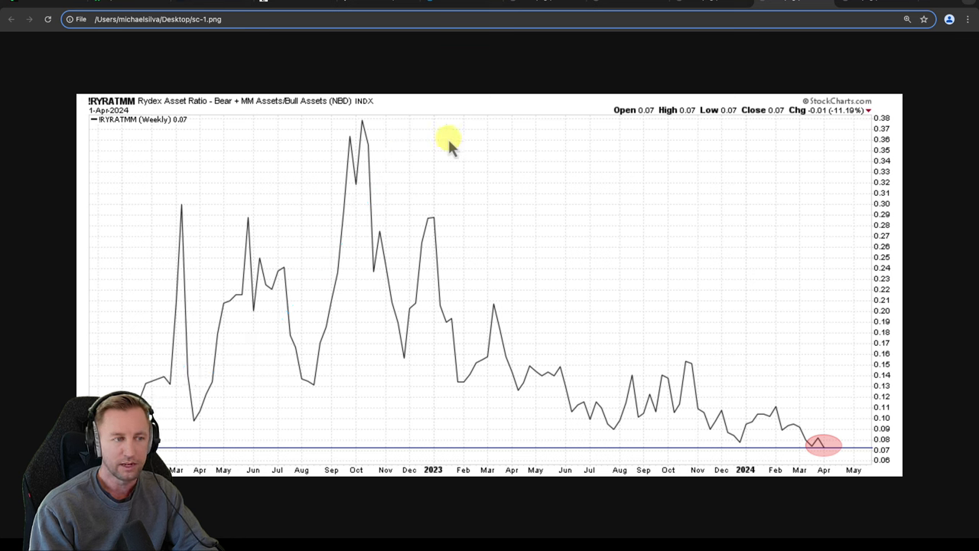
left_click_drag(446, 145, 504, 119)
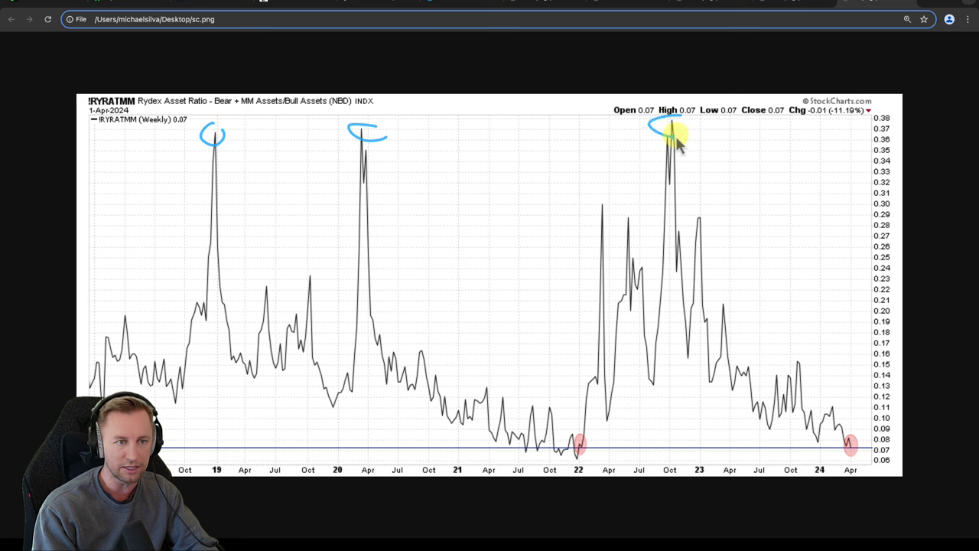
- Circle the major spike on the 2018–2024 Rydex chart and draw arrows pointing to it
left_click_drag(528, 174, 640, 130)
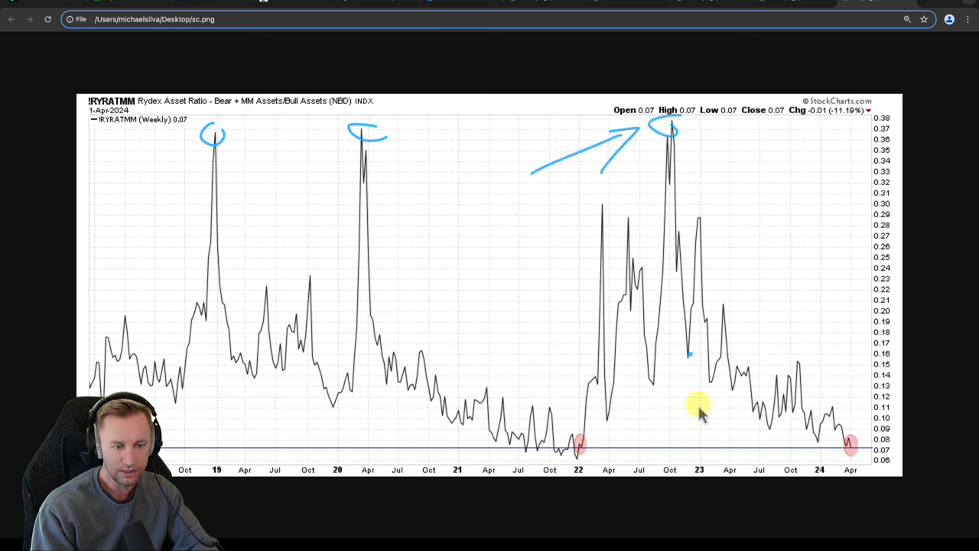
left_click_drag(520, 446, 655, 176)
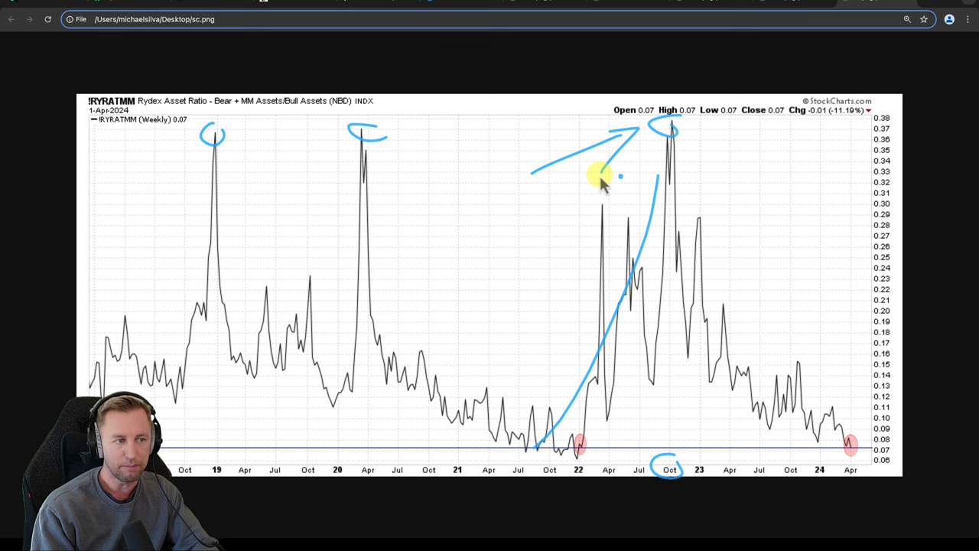
left_click_drag(640, 139, 447, 139)
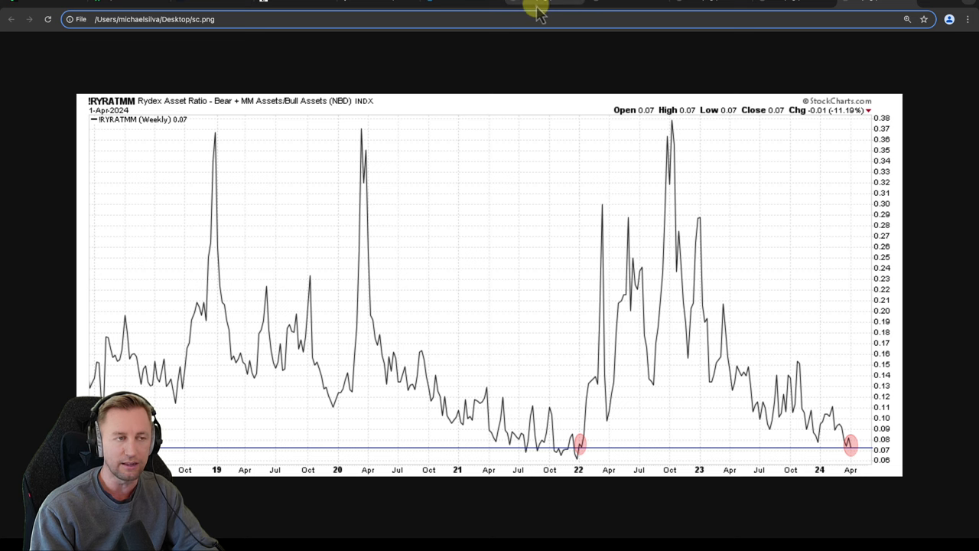
mouse_move(537, 3)
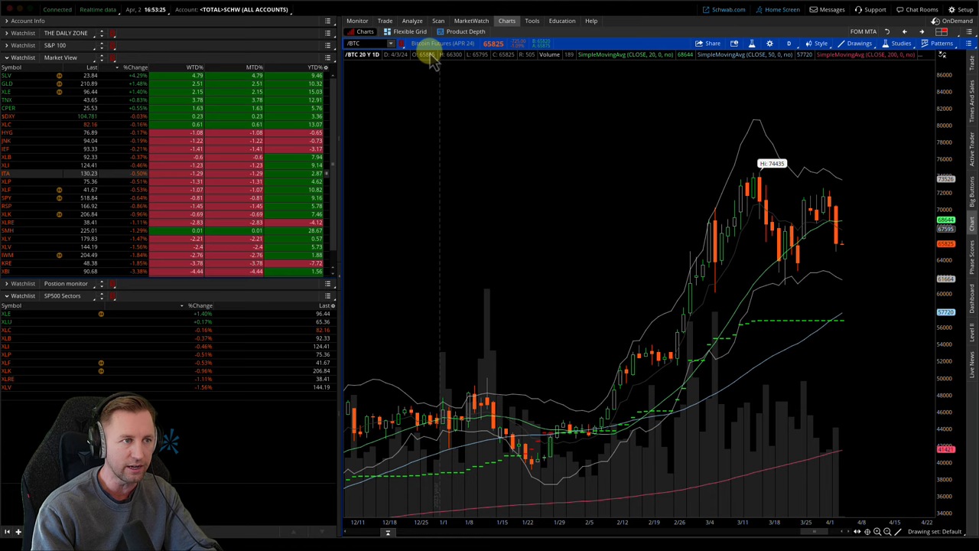
left_click(471, 21)
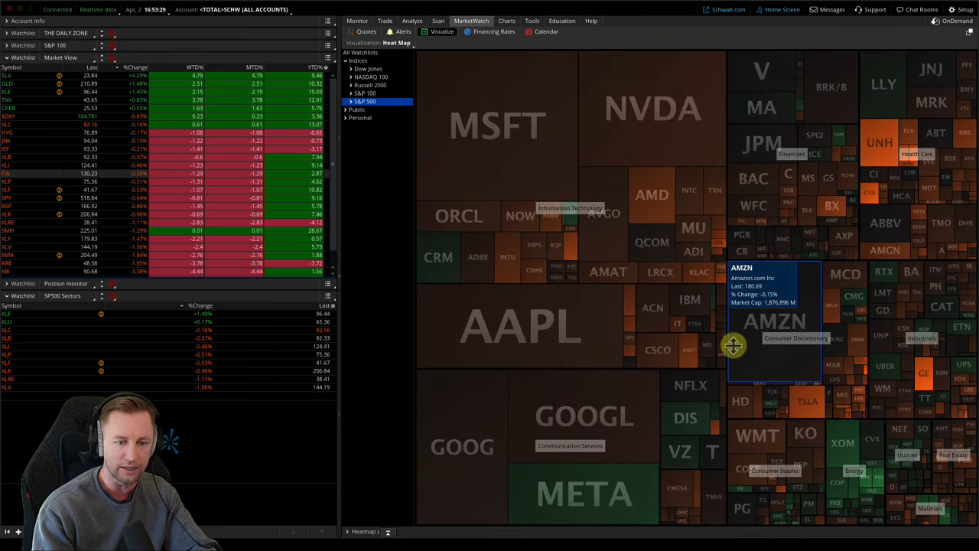
mouse_move(428, 64)
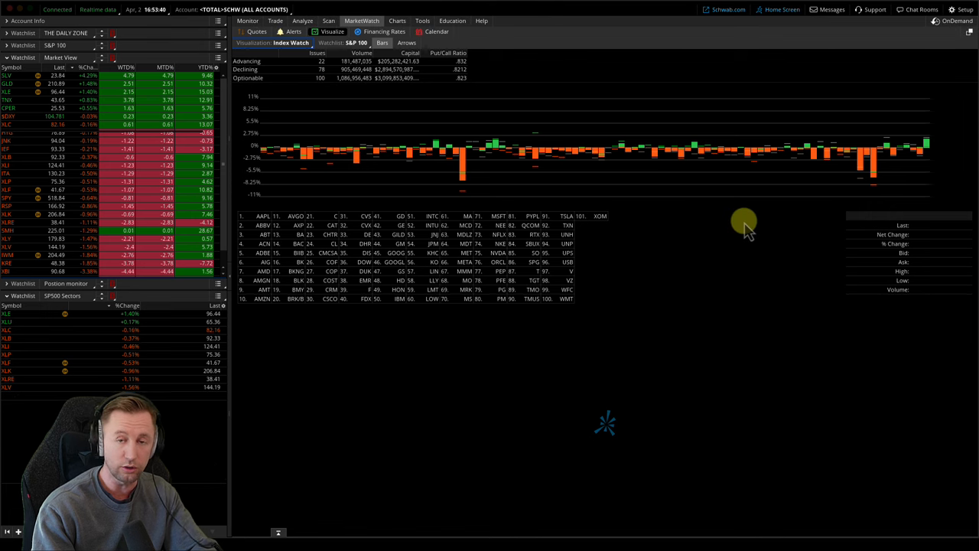
mouse_move(725, 211)
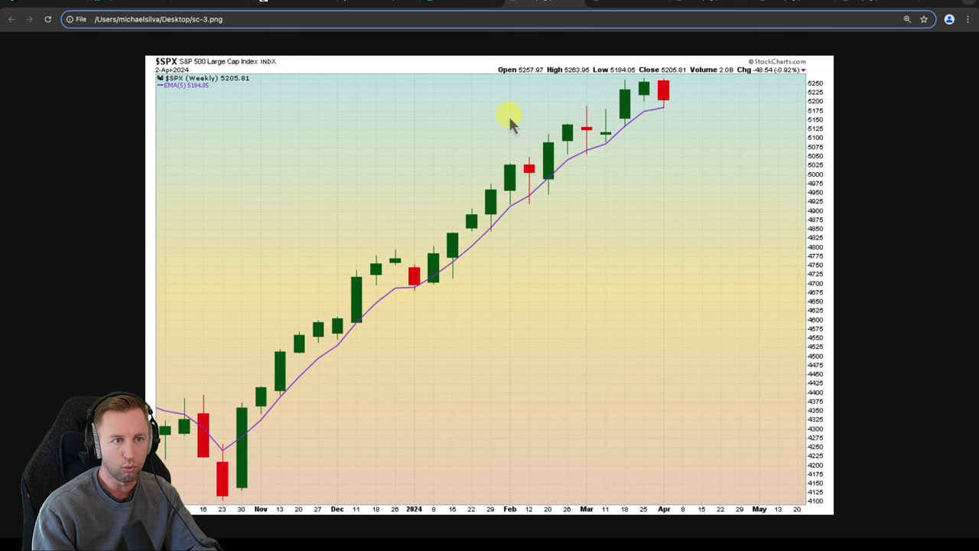
mouse_move(641, 152)
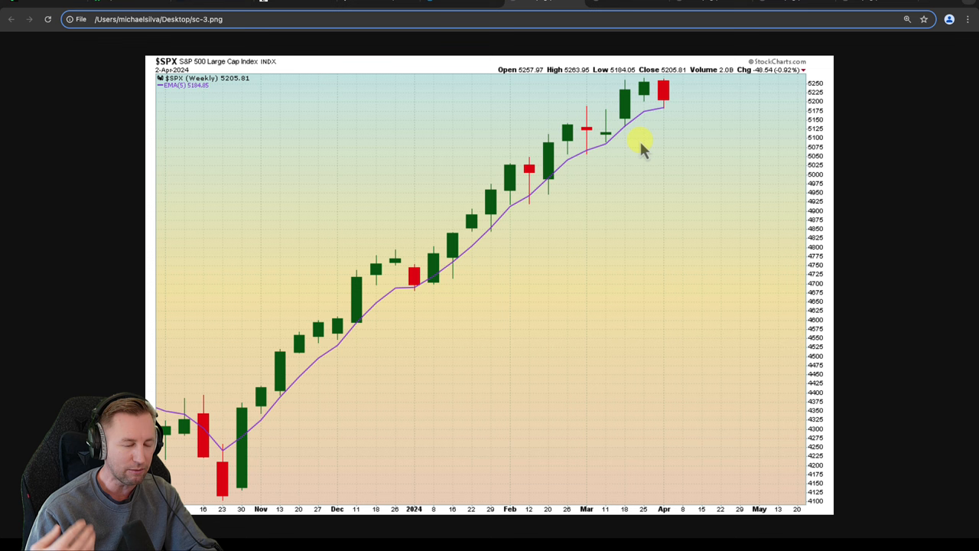
mouse_move(476, 296)
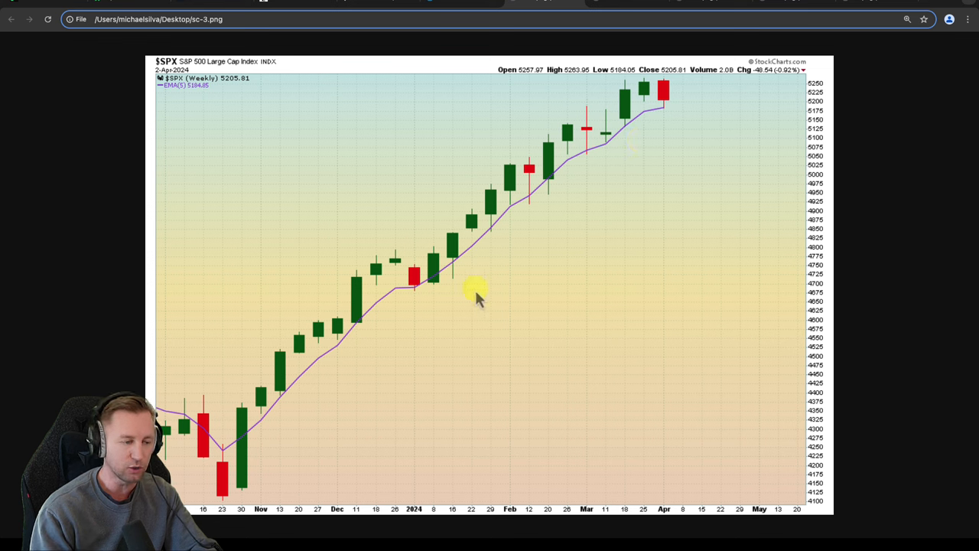
mouse_move(390, 377)
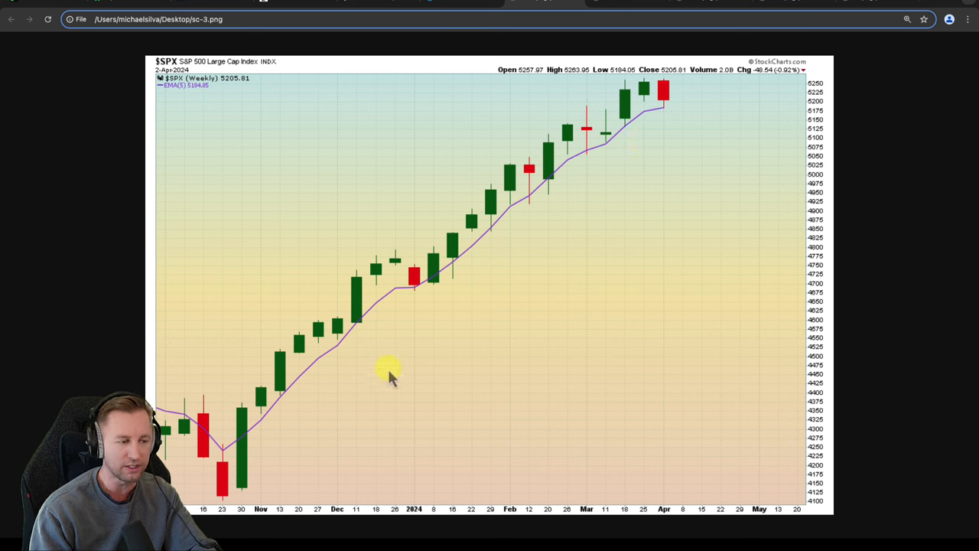
mouse_move(276, 462)
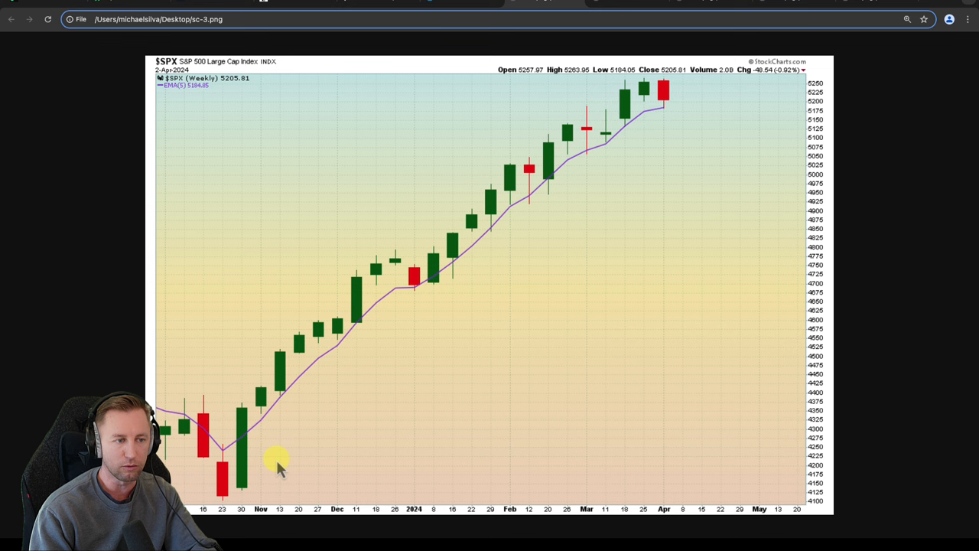
mouse_move(584, 183)
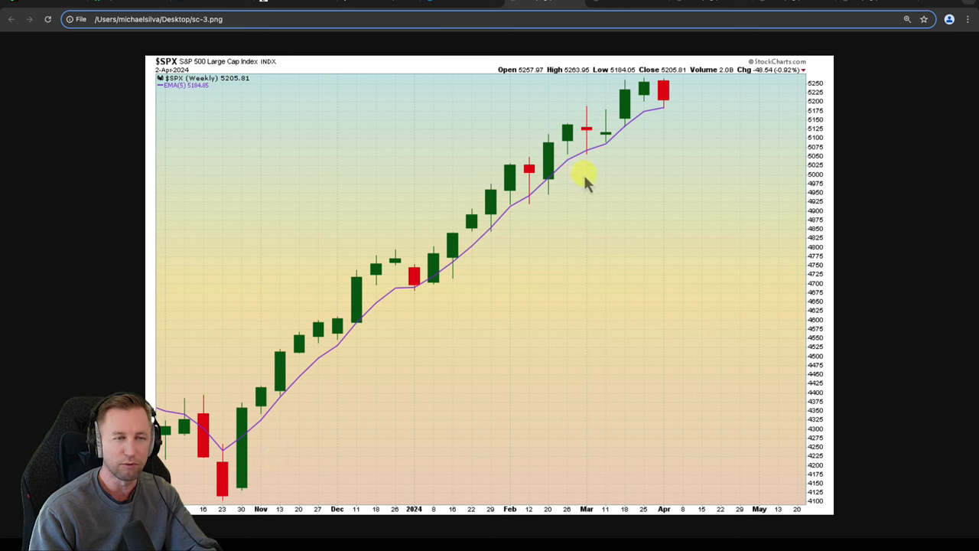
mouse_move(242, 471)
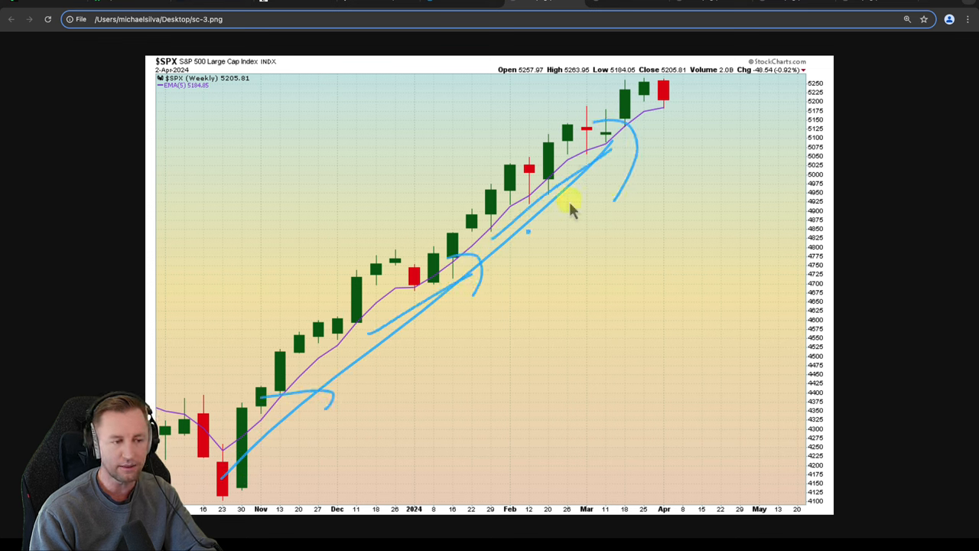
mouse_move(528, 244)
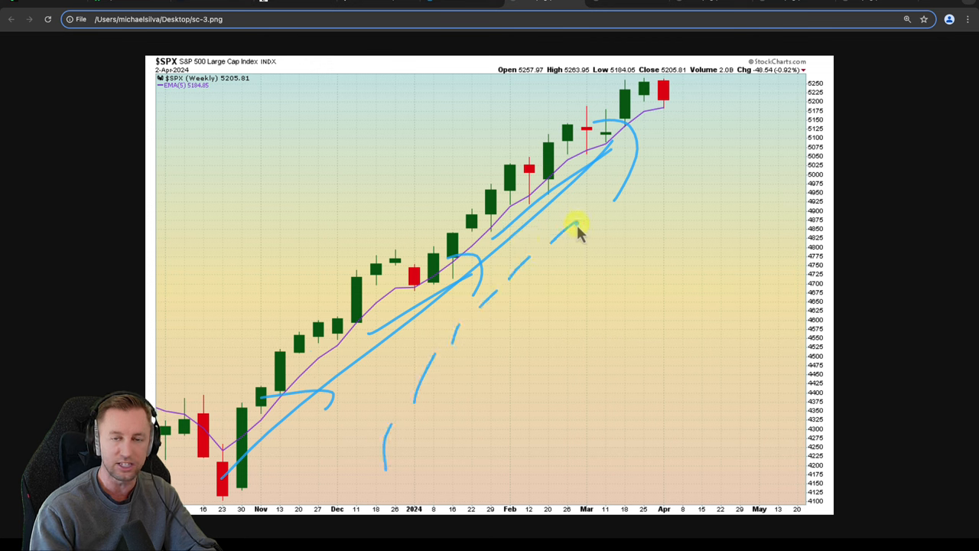
mouse_move(283, 405)
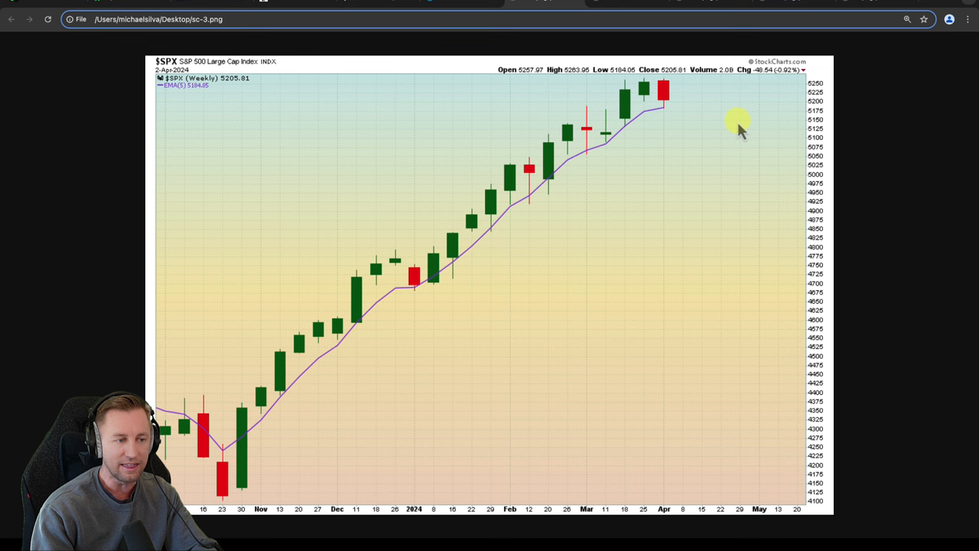
mouse_move(595, 214)
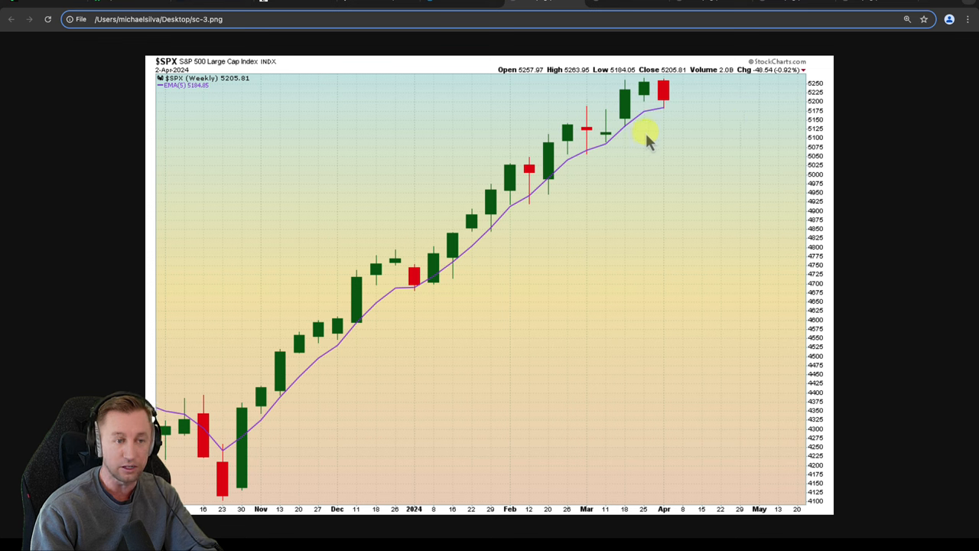
mouse_move(673, 125)
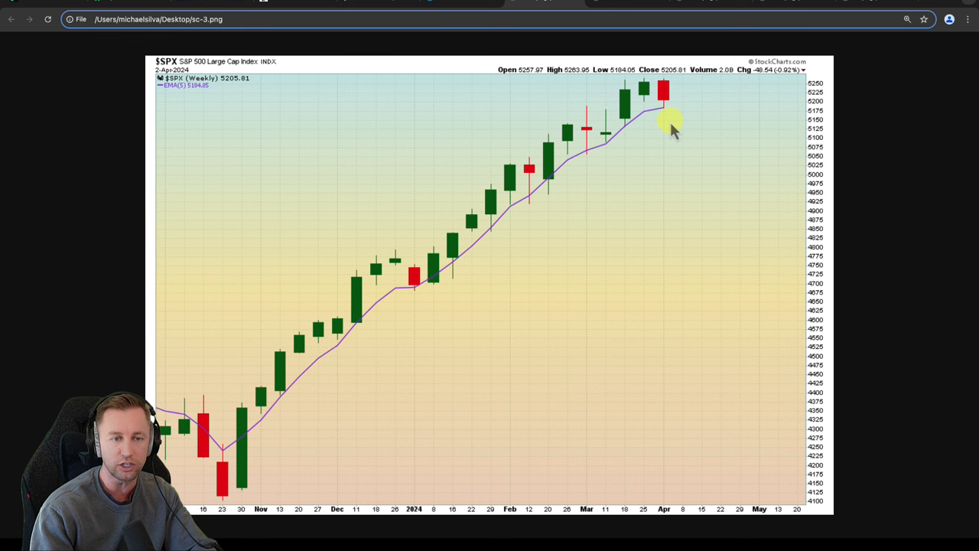
mouse_move(727, 169)
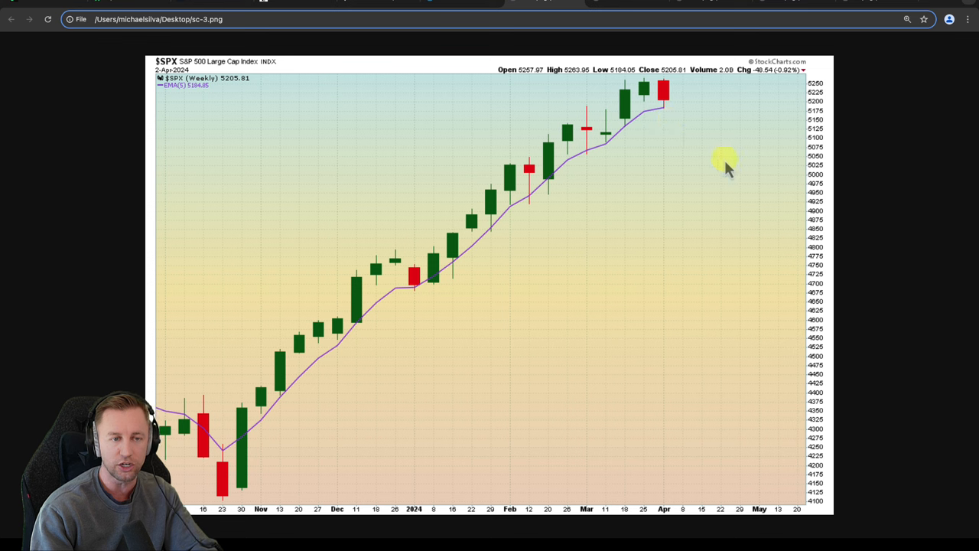
mouse_move(656, 106)
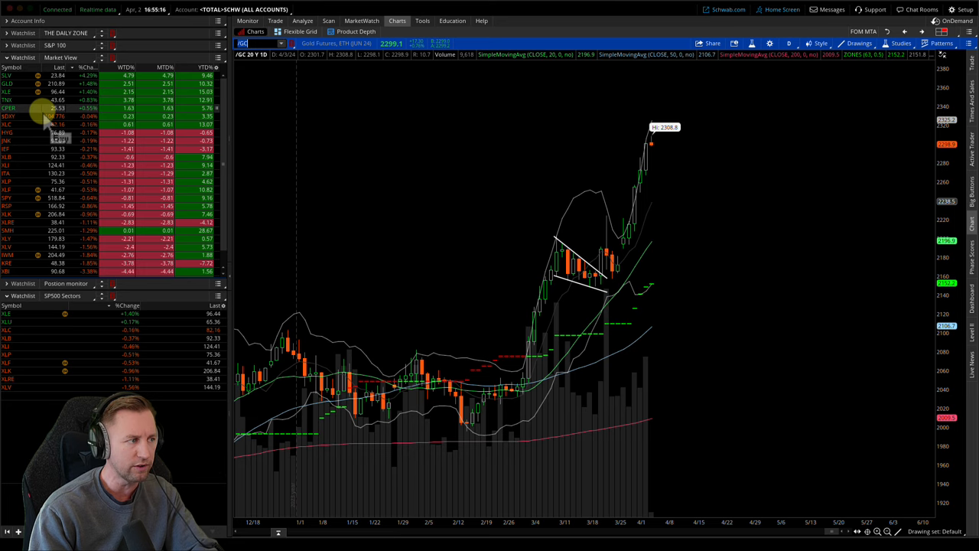
- Load TNA then XLE from the watchlist into the main chart and mark XLE's downtrend
left_click(8, 101)
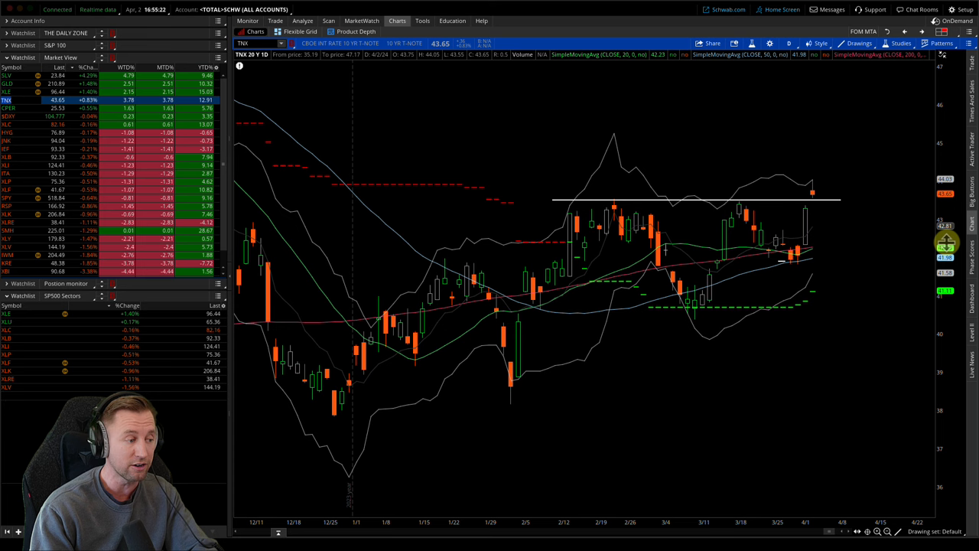
left_click(10, 92)
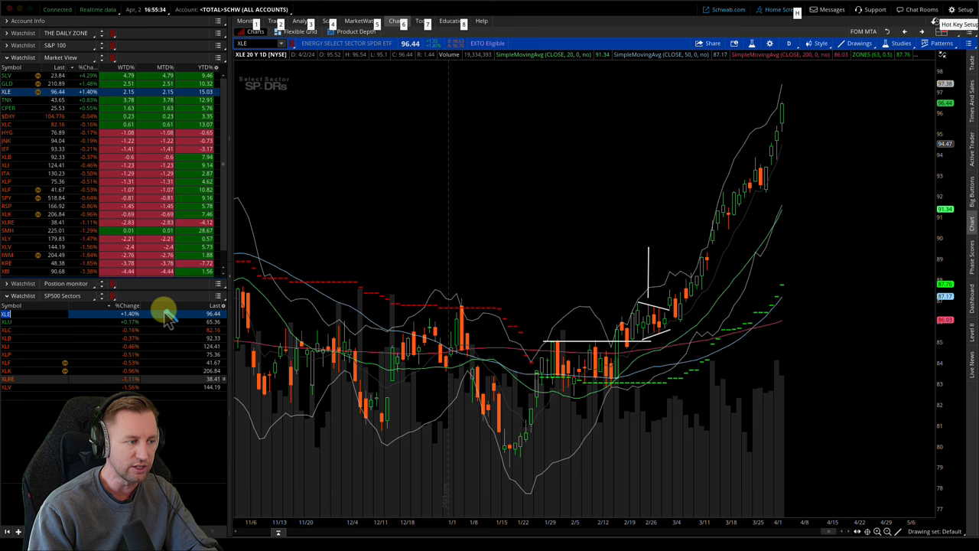
mouse_move(631, 269)
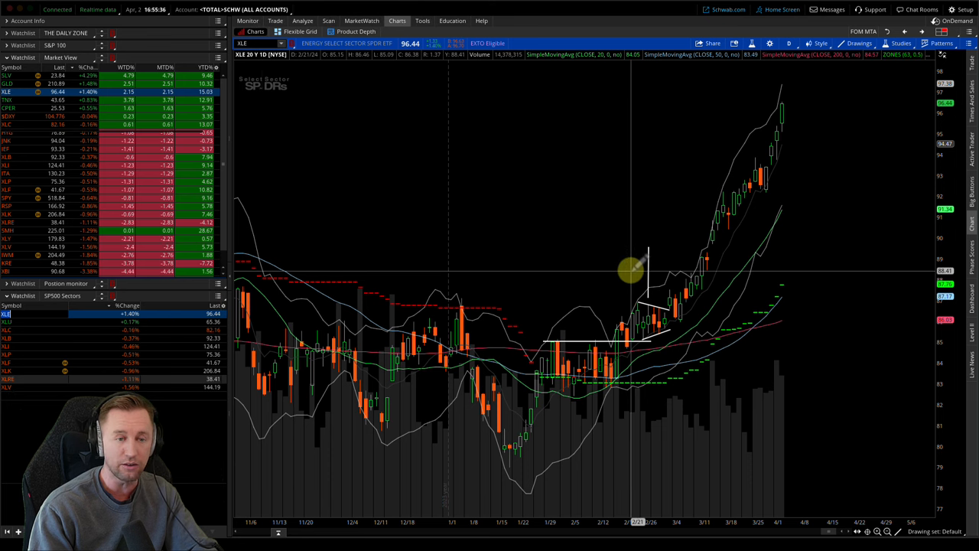
left_click_drag(631, 267, 352, 92)
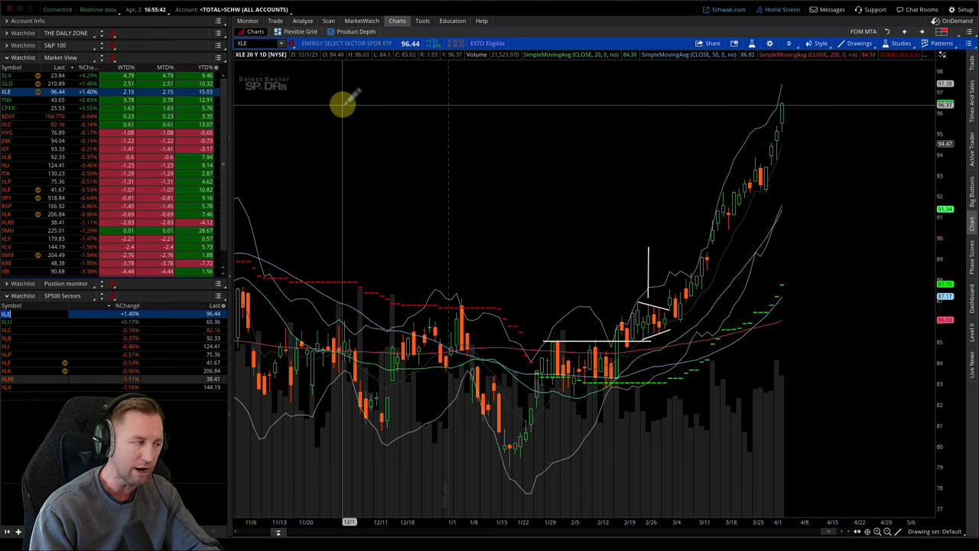
mouse_move(428, 86)
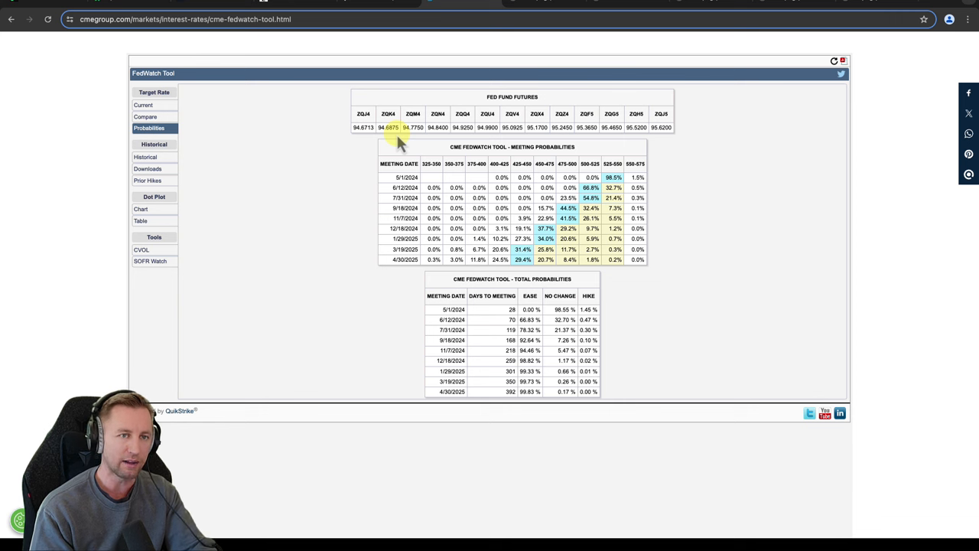
mouse_move(493, 49)
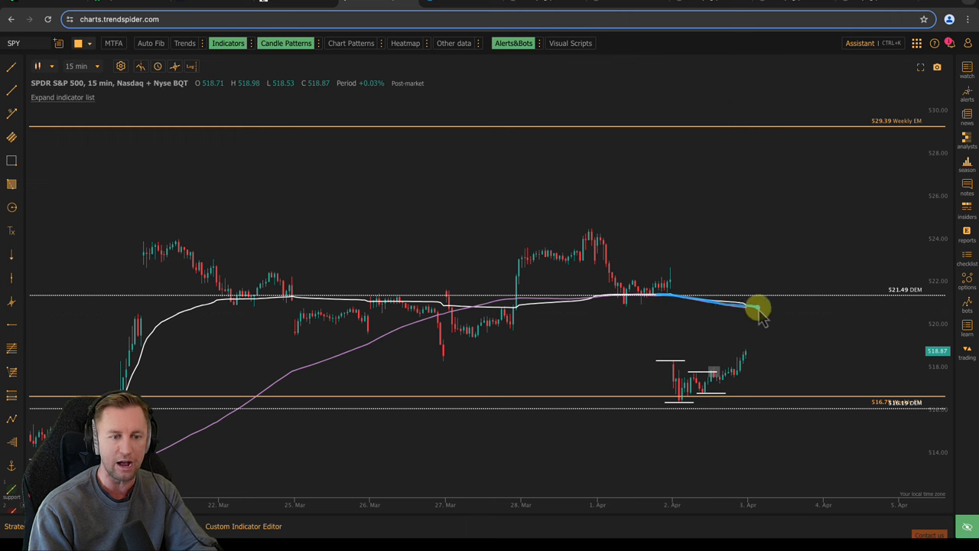
mouse_move(513, 395)
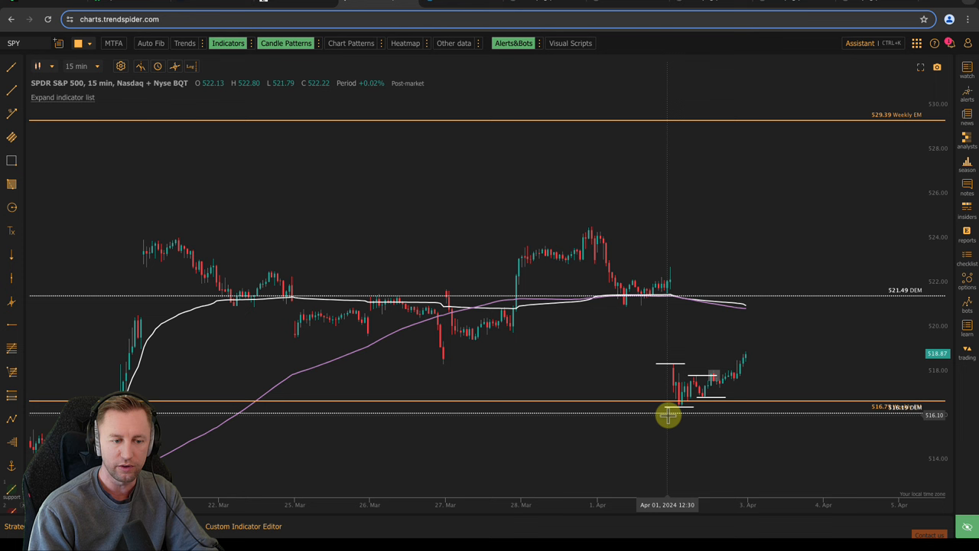
mouse_move(915, 436)
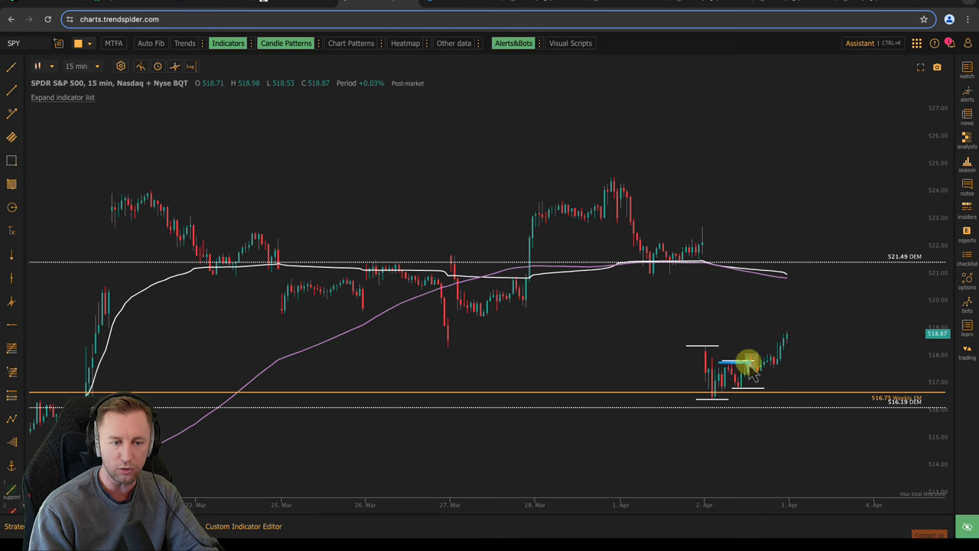
mouse_move(753, 375)
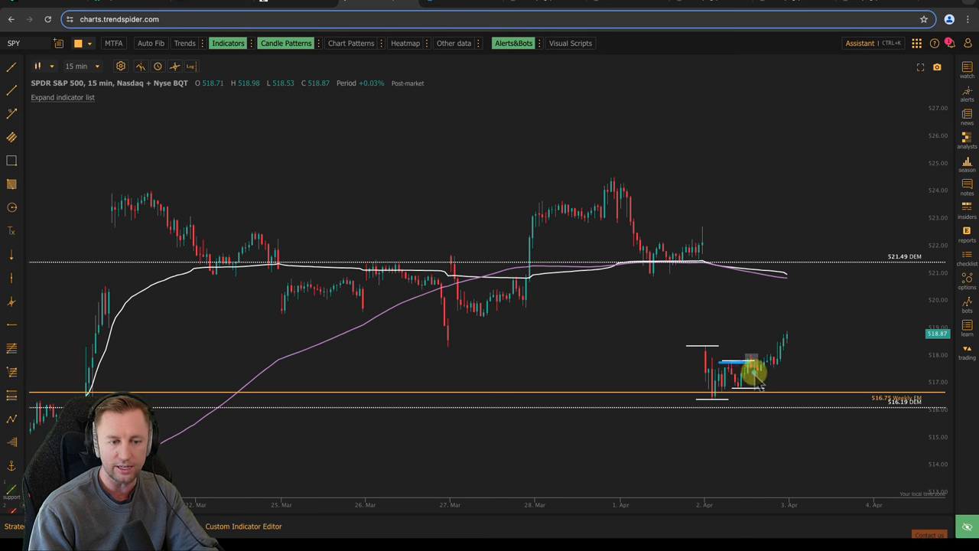
mouse_move(780, 364)
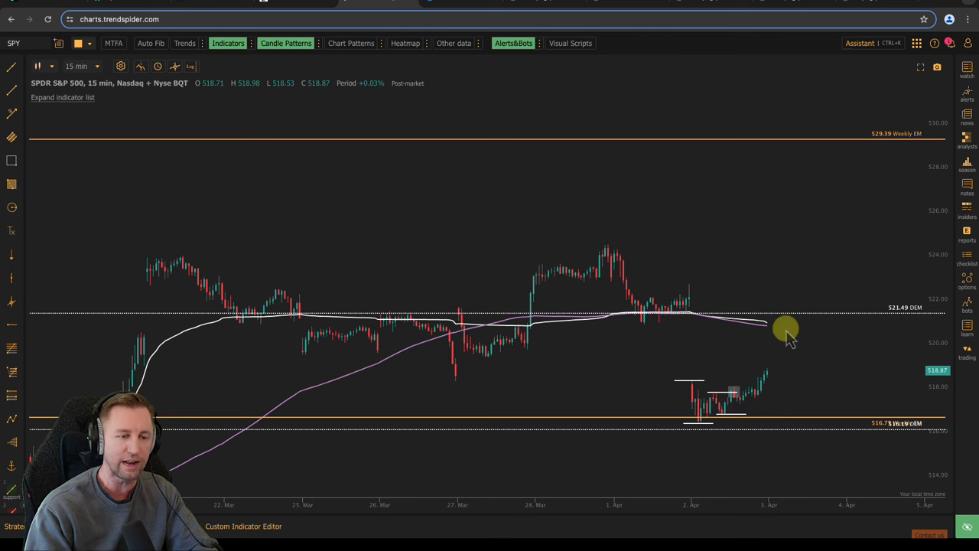
- Draw a bounce arrow on the chart at the marked support level
left_click_drag(764, 324, 838, 372)
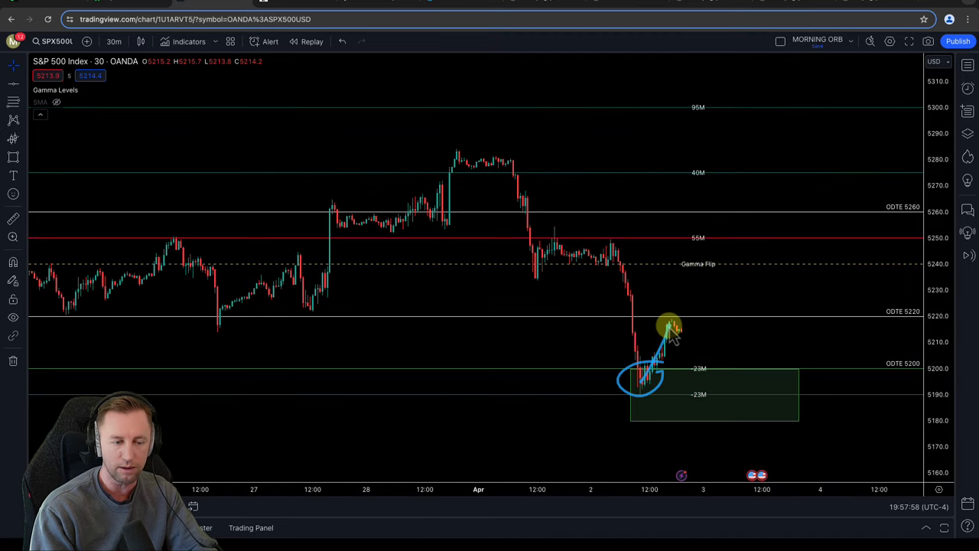
mouse_move(793, 327)
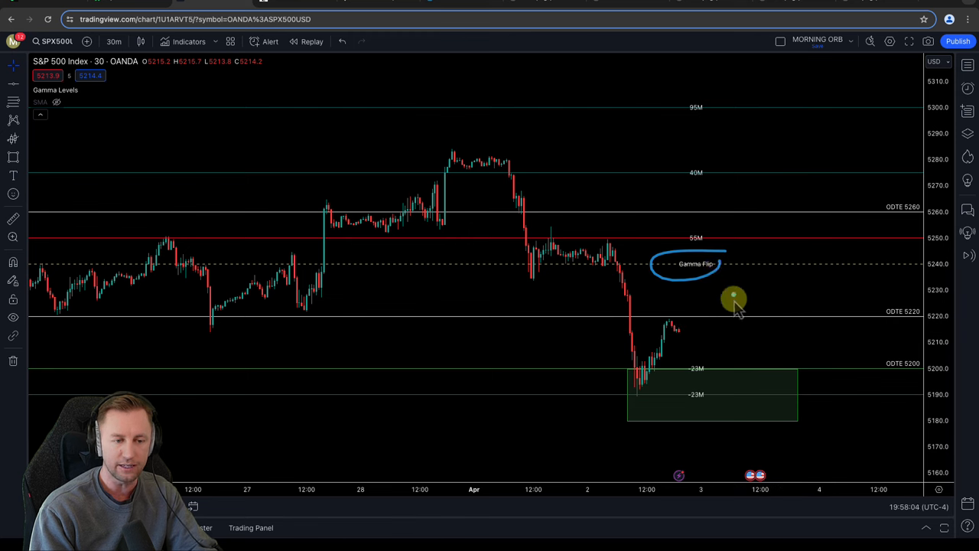
- Sketch an arc on the S&P 500 chart pointing toward the Gamma Flip level
left_click_drag(733, 296, 763, 365)
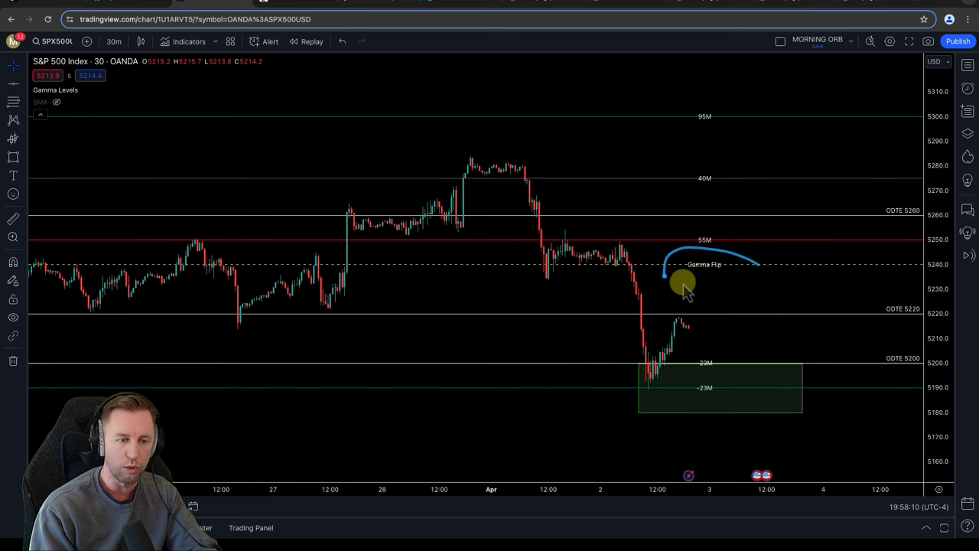
mouse_move(511, 85)
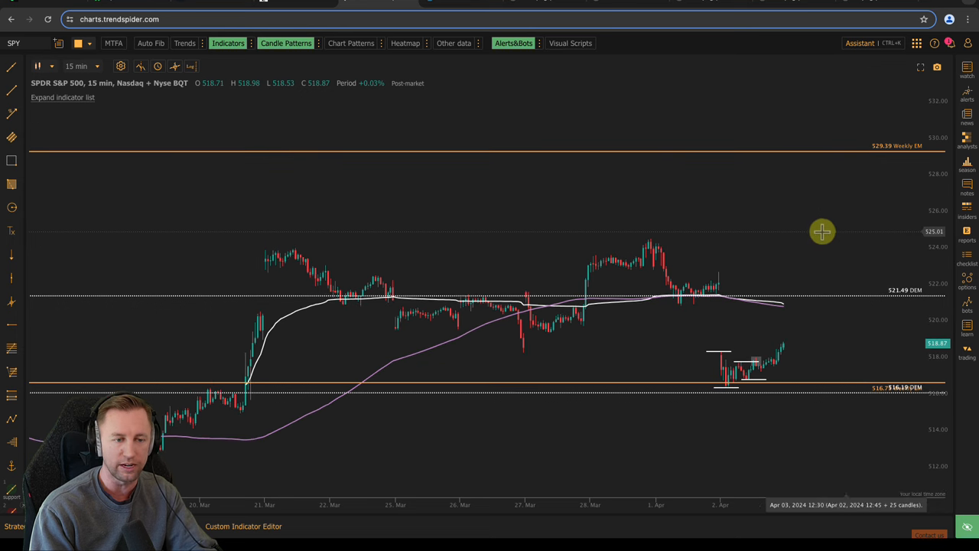
mouse_move(535, 196)
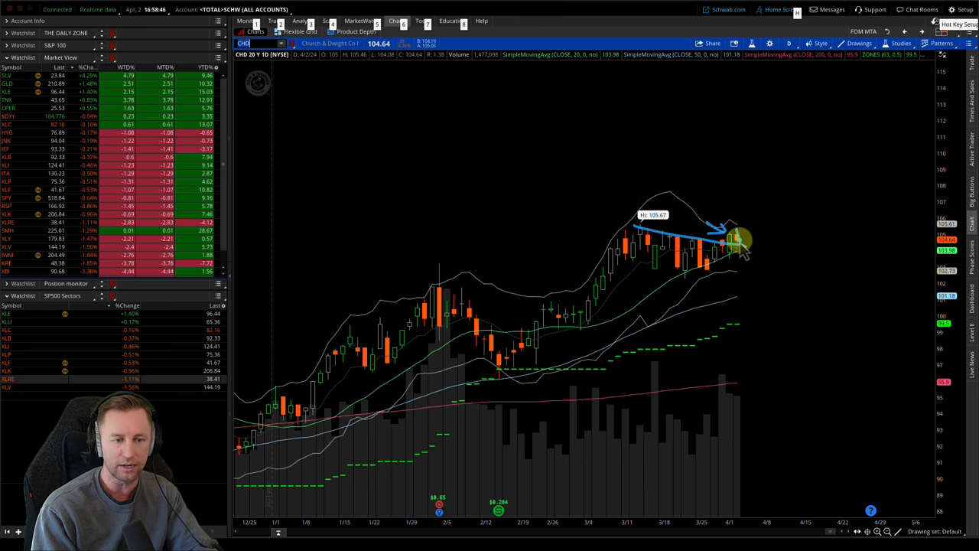
- Scroll the CHD chart into empty future dates and draw two crossed axis lines
left_click_drag(737, 242, 749, 272)
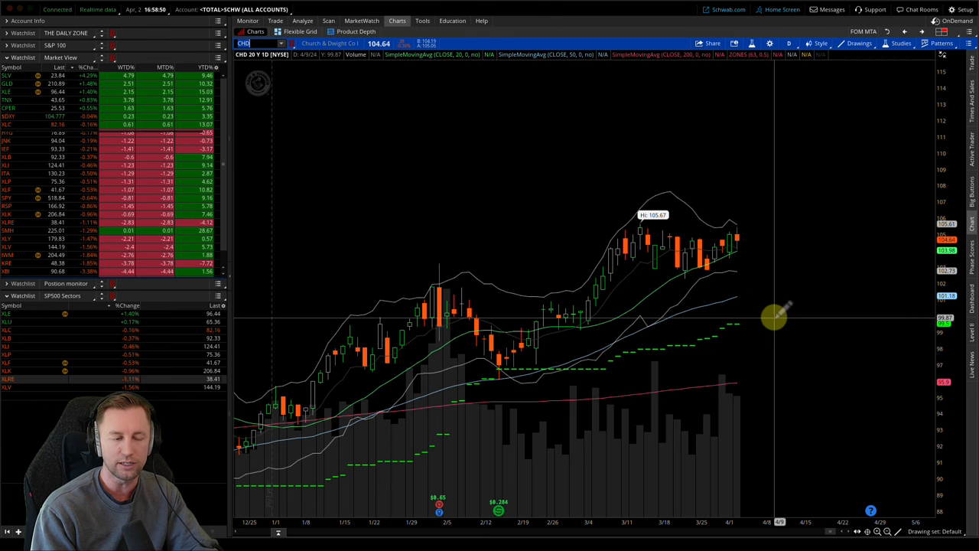
left_click_drag(772, 315, 869, 141)
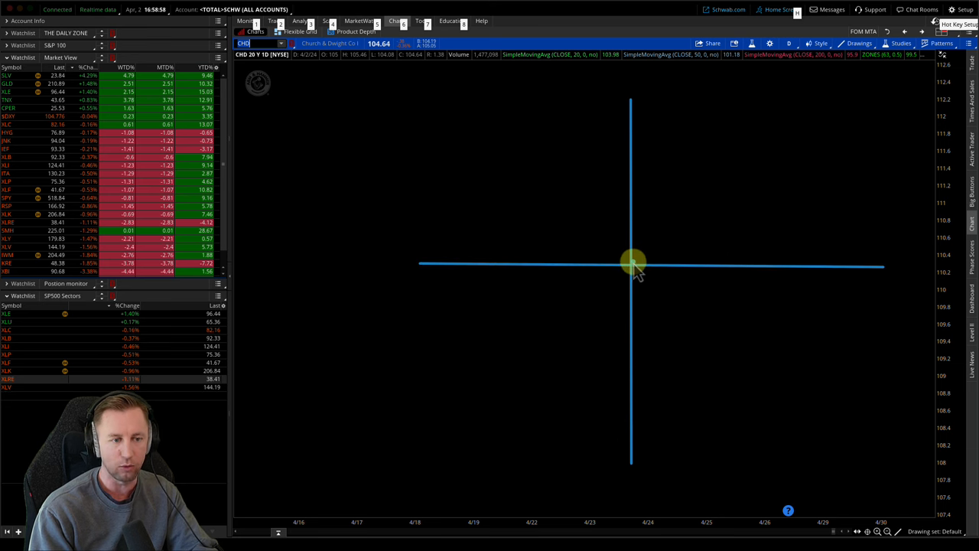
left_click_drag(631, 263, 716, 260)
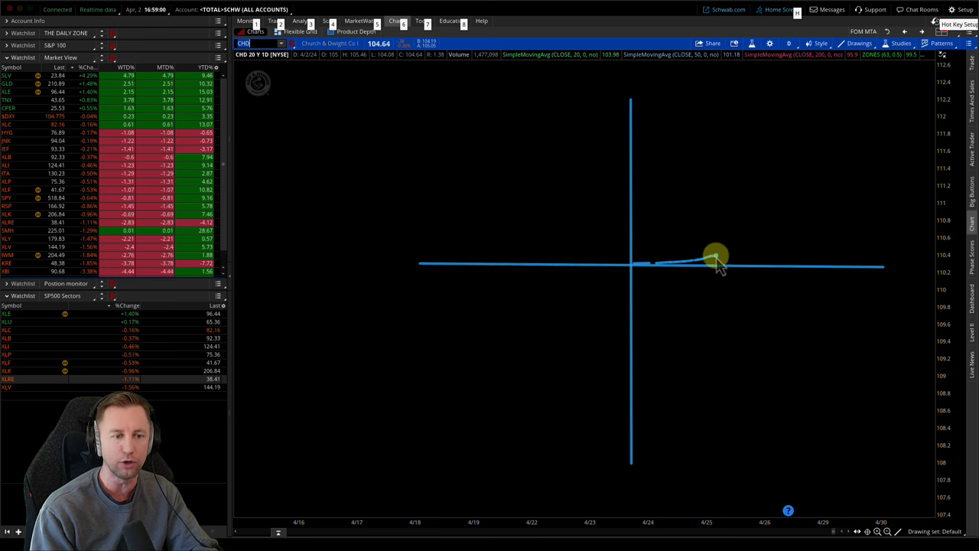
left_click_drag(716, 257, 750, 238)
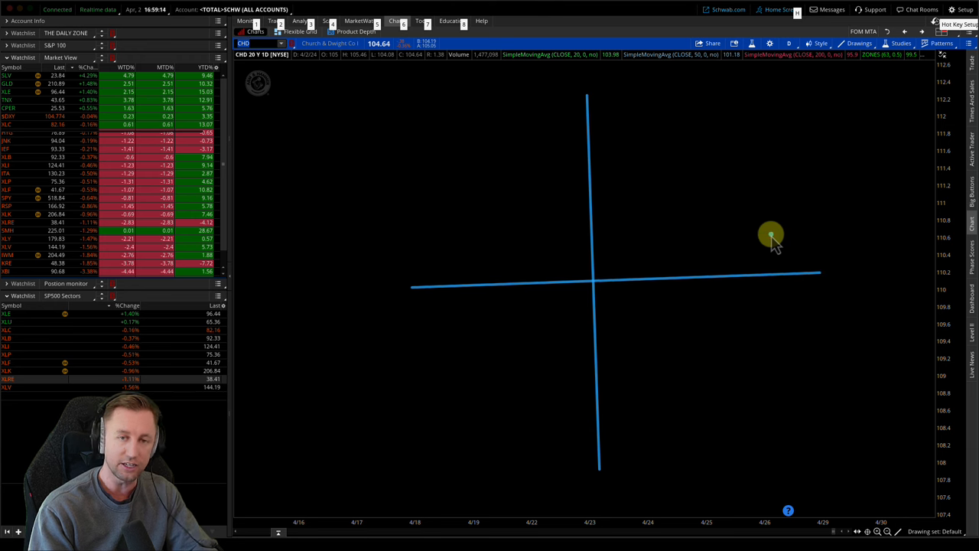
mouse_move(615, 283)
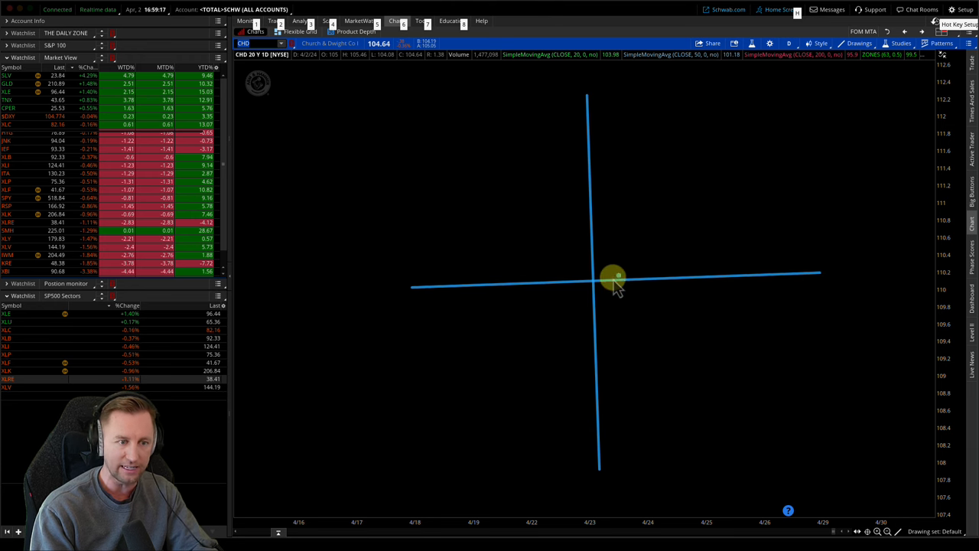
- Sketch an upward-curving line rising from the center of the cross
left_click_drag(615, 285, 711, 229)
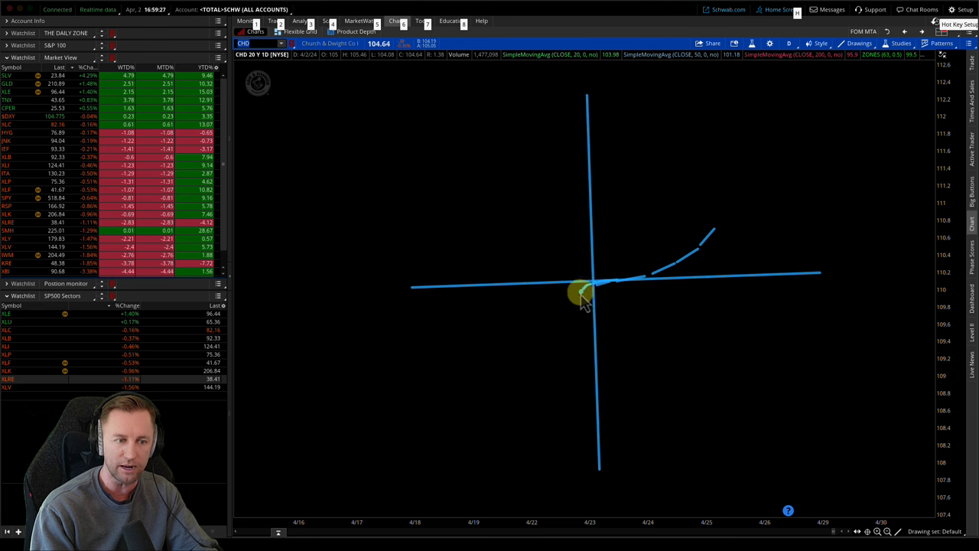
mouse_move(575, 298)
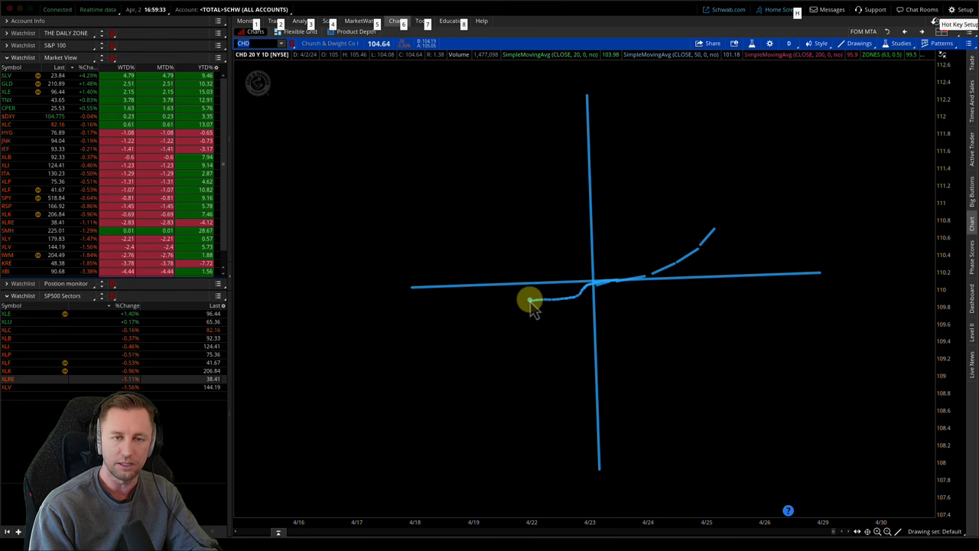
mouse_move(757, 199)
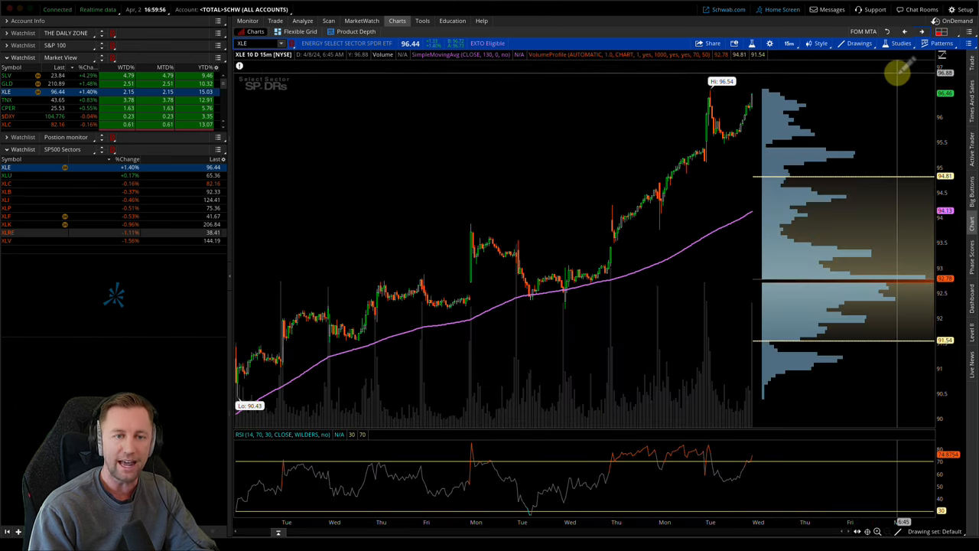
- Rescale the XLE price chart by dragging across it
left_click_drag(902, 69, 453, 294)
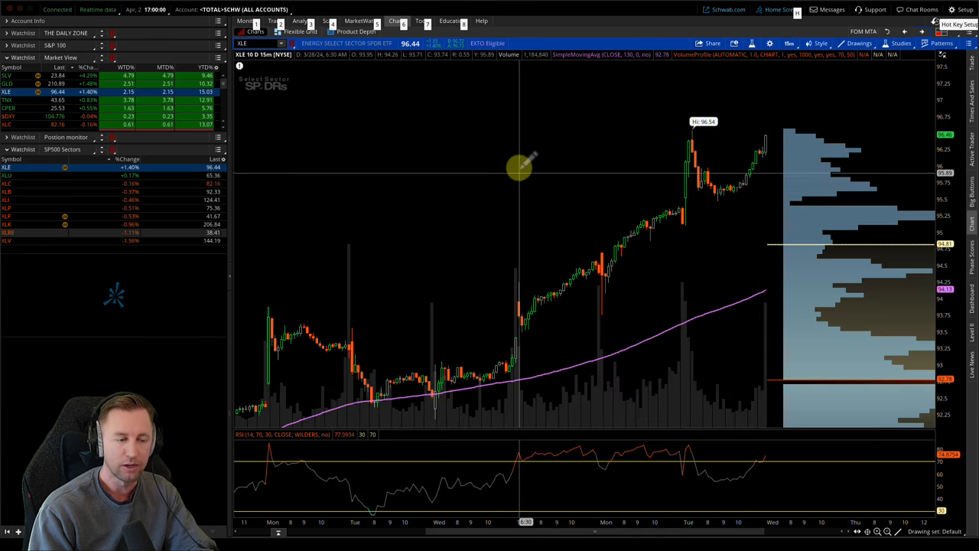
mouse_move(934, 181)
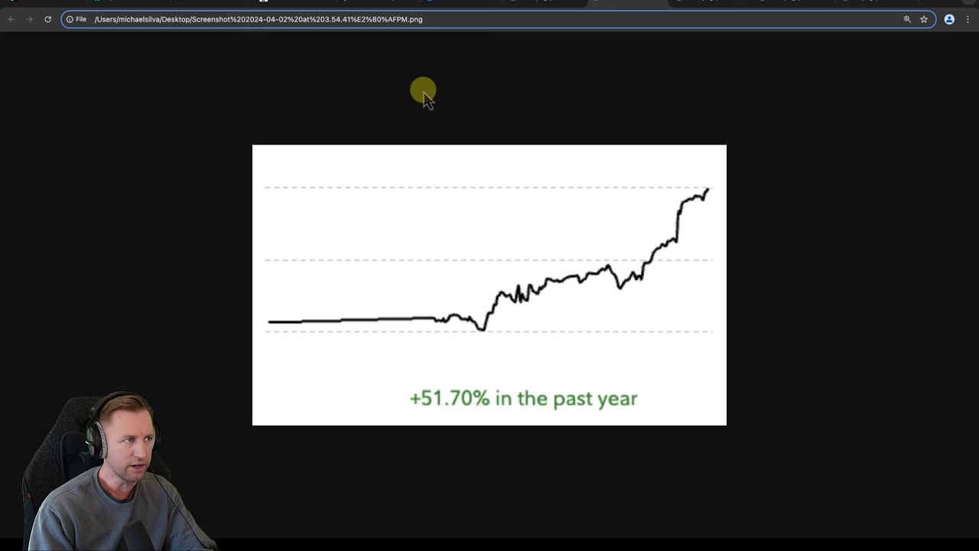
mouse_move(49, 12)
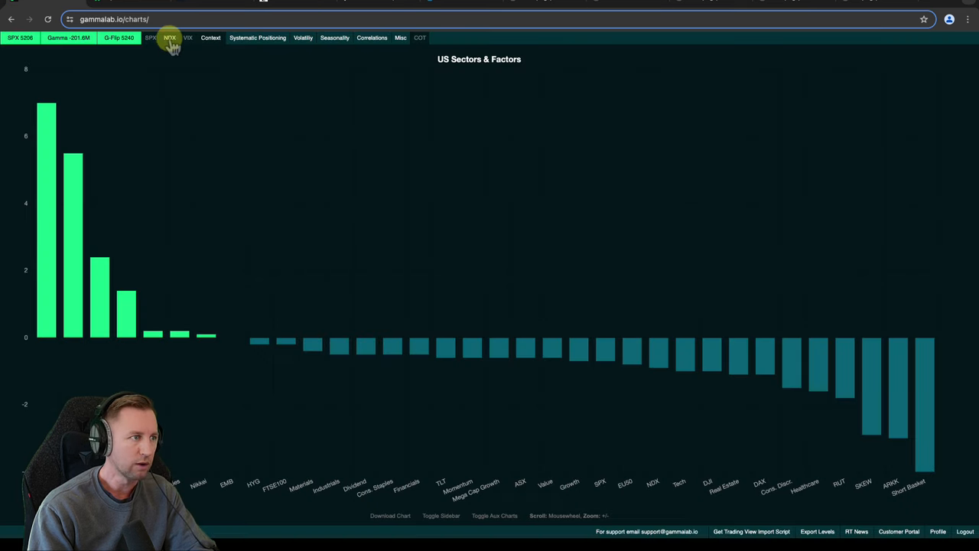
- Show the SPX Net Gamma chart from GammaLab's Gamma menu
left_click(176, 37)
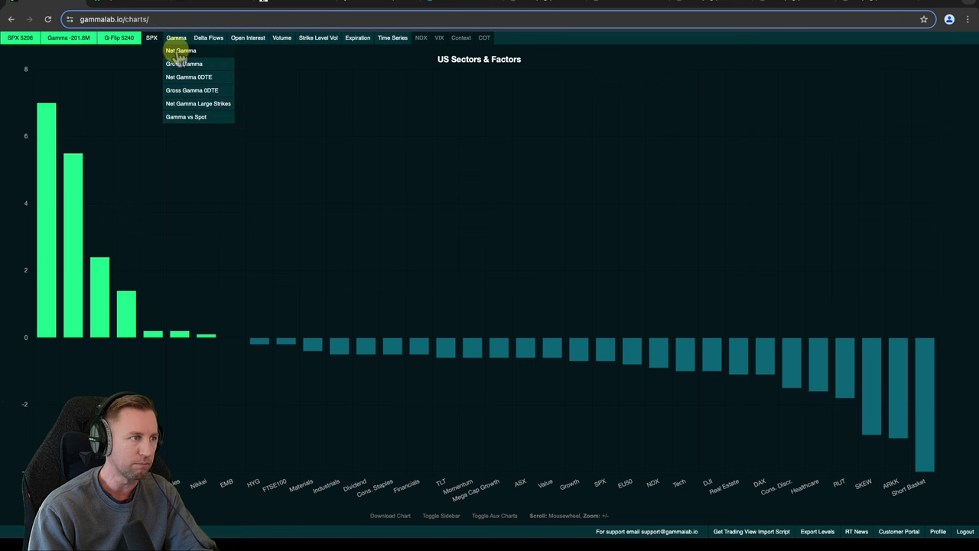
left_click(181, 50)
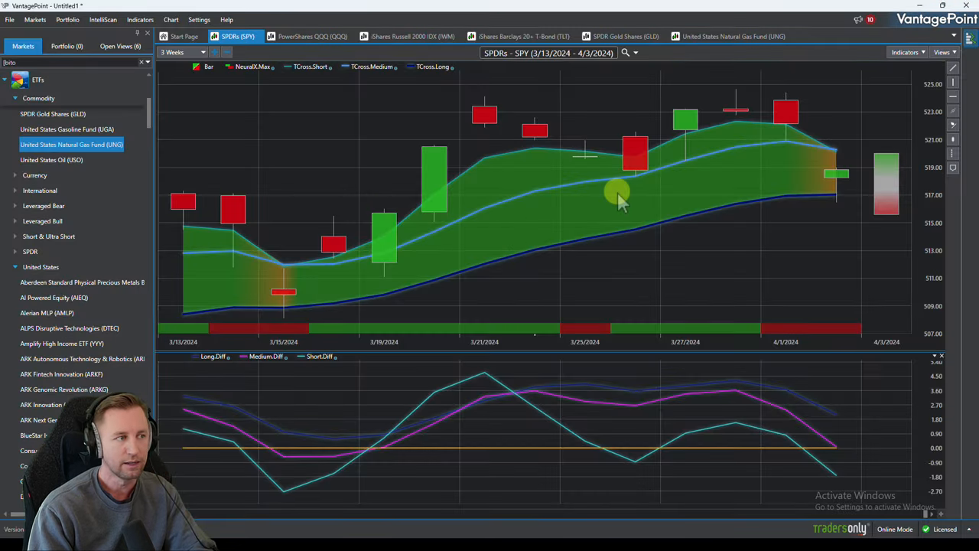
mouse_move(926, 214)
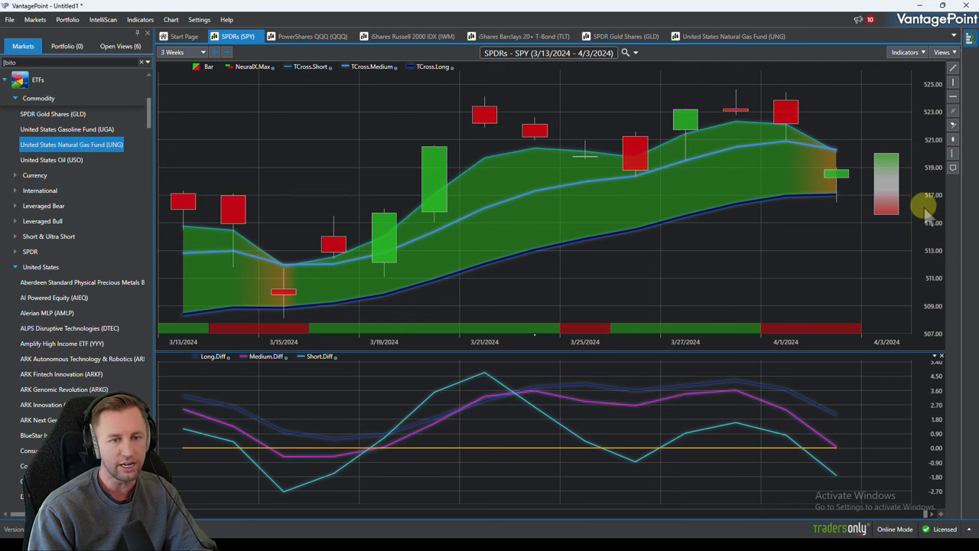
mouse_move(814, 349)
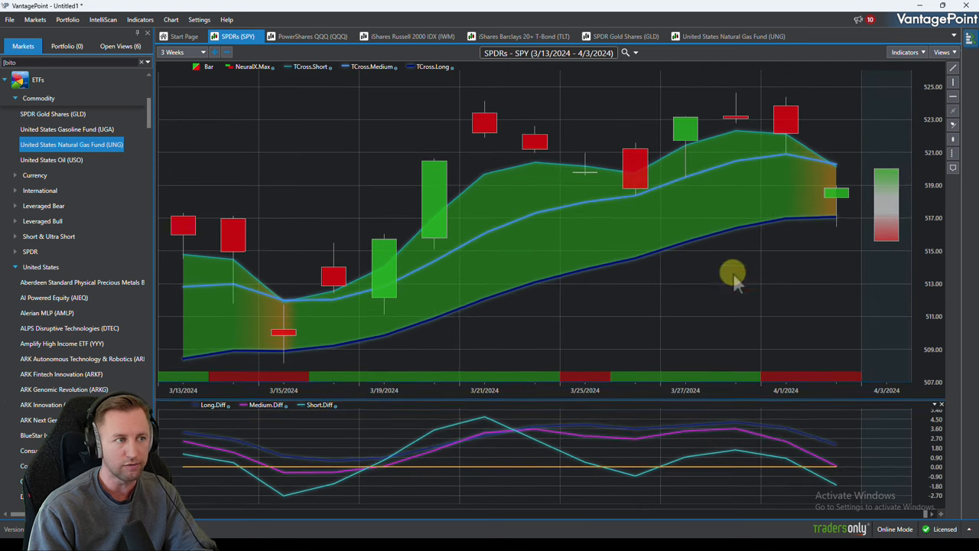
mouse_move(753, 252)
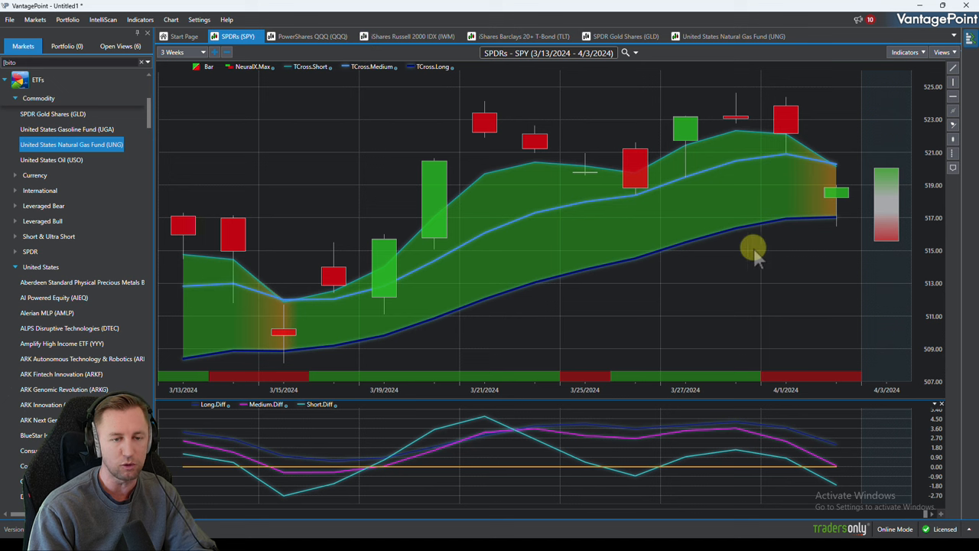
mouse_move(768, 252)
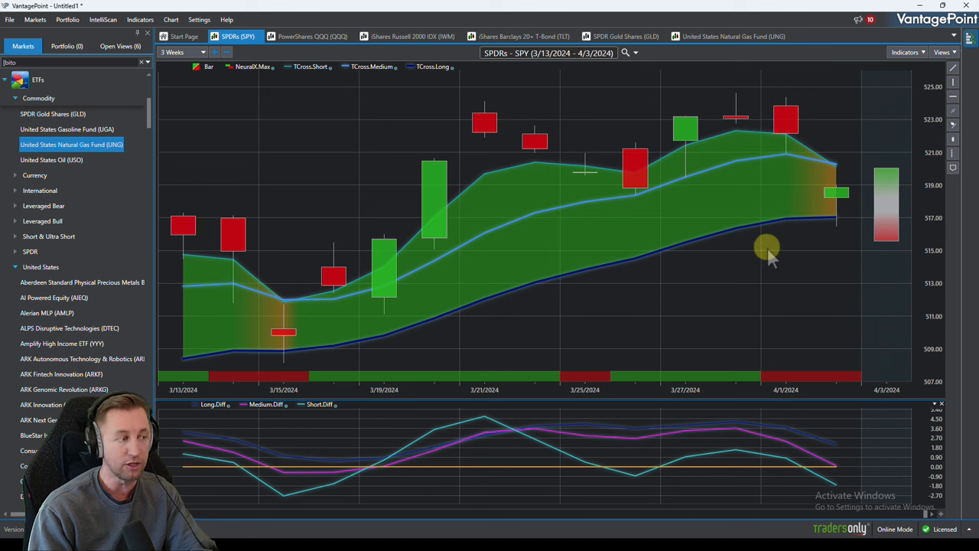
mouse_move(793, 237)
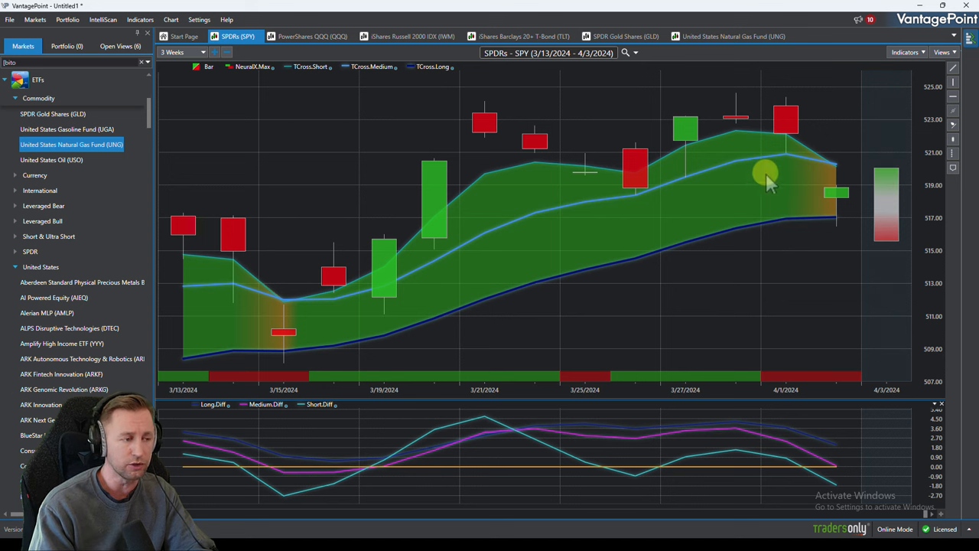
mouse_move(502, 135)
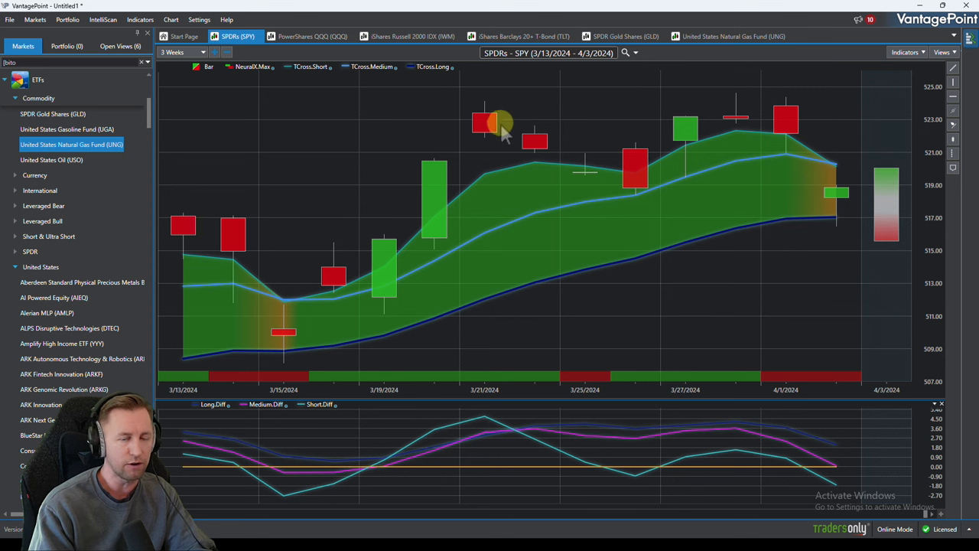
mouse_move(814, 452)
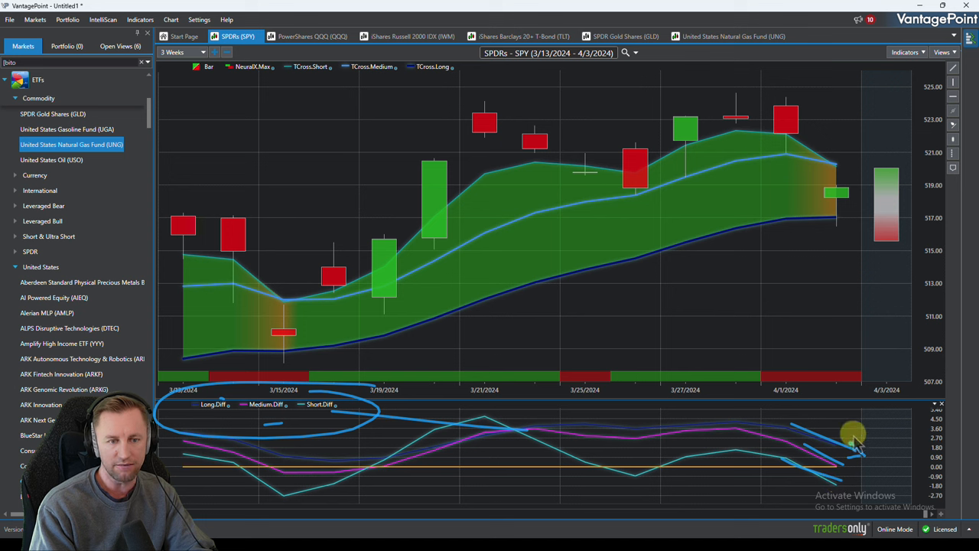
mouse_move(903, 252)
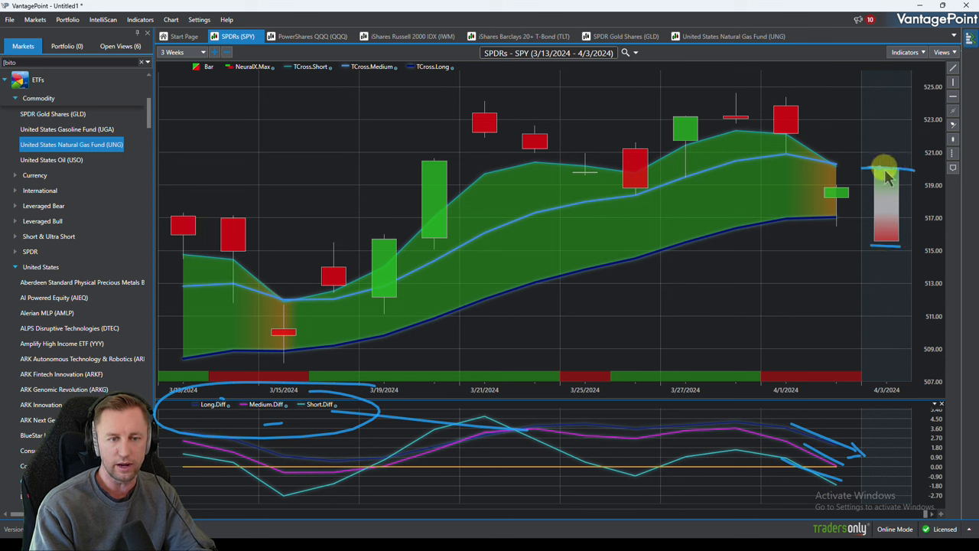
mouse_move(906, 257)
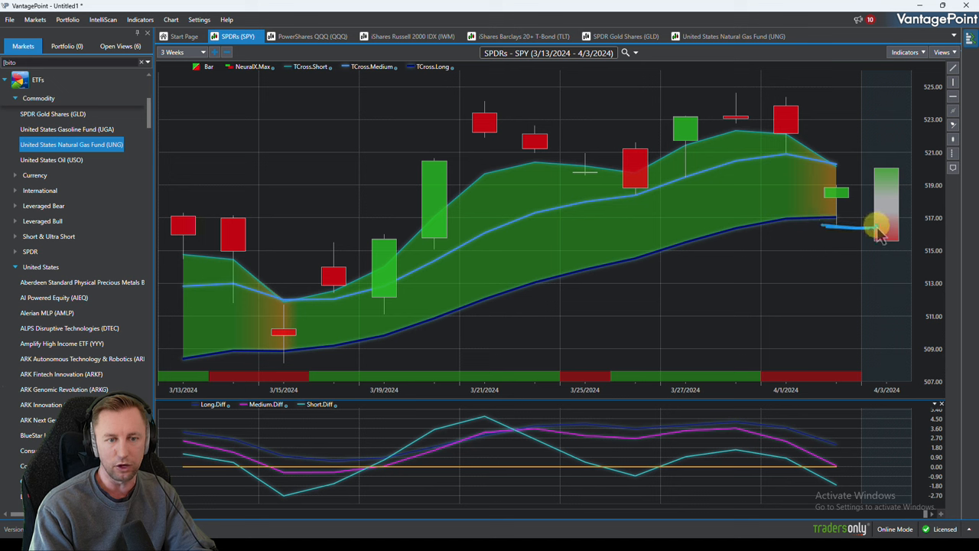
mouse_move(895, 169)
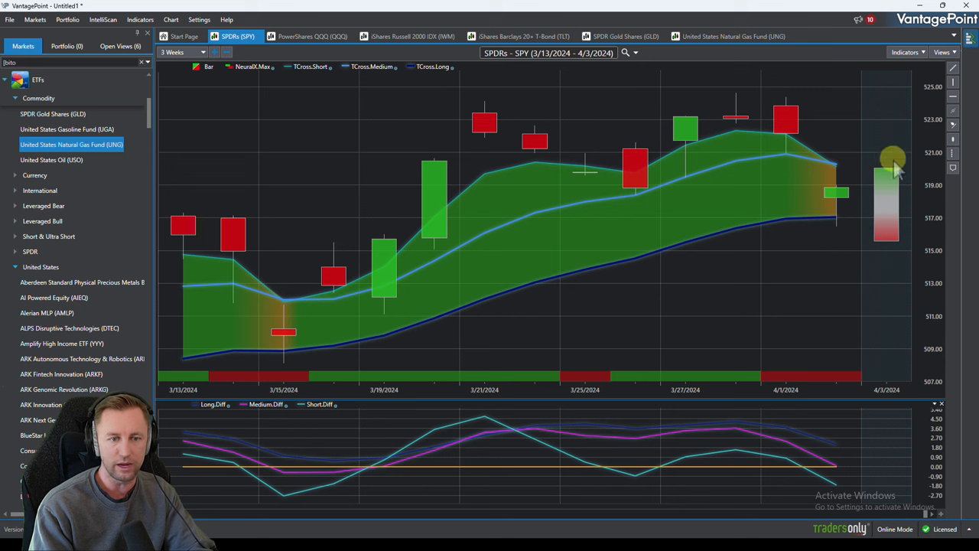
mouse_move(507, 114)
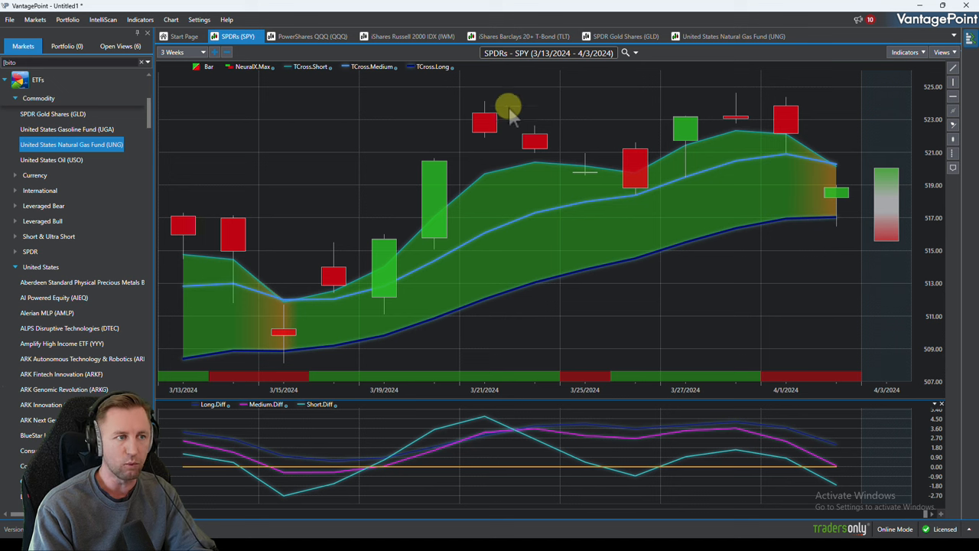
- Switch VantagePoint from the SPY forecast to the IWM forecast chart
left_click(412, 37)
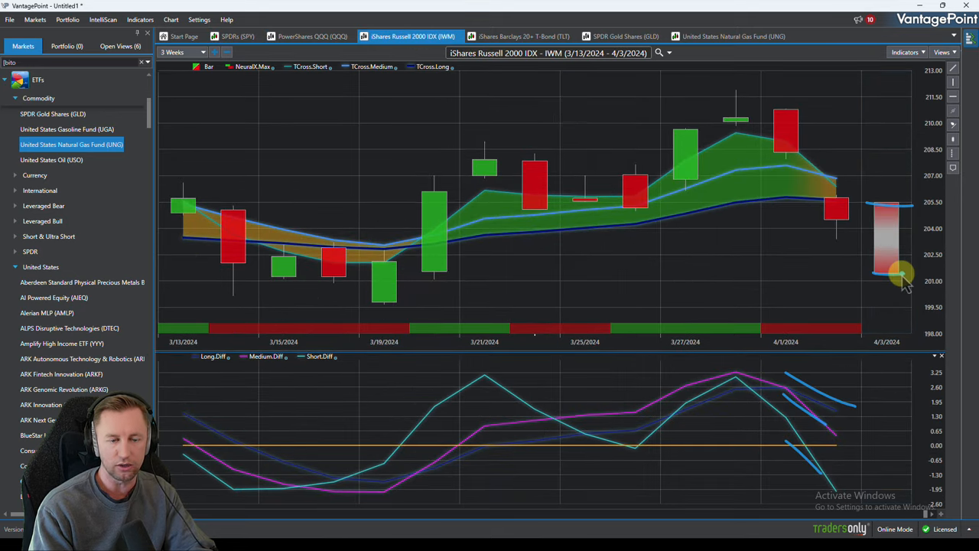
mouse_move(838, 207)
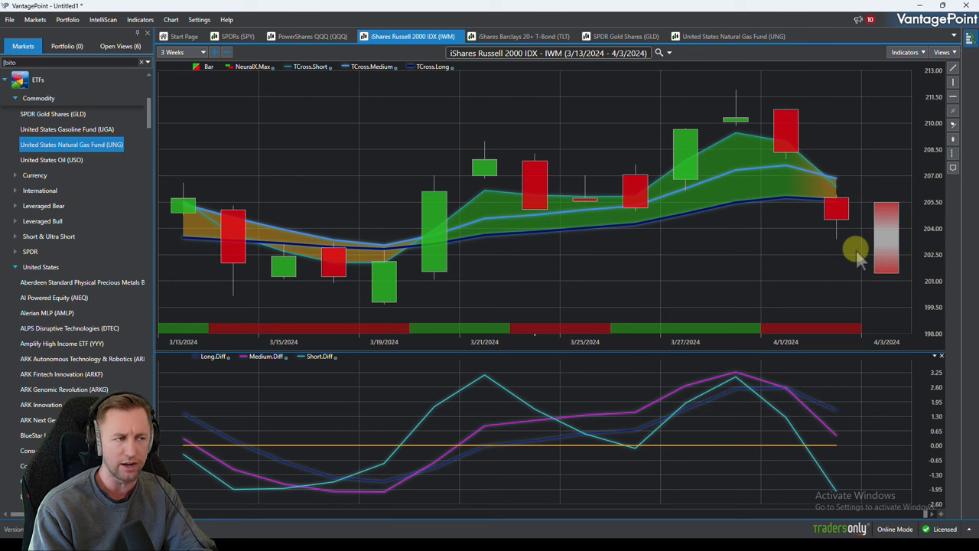
mouse_move(680, 200)
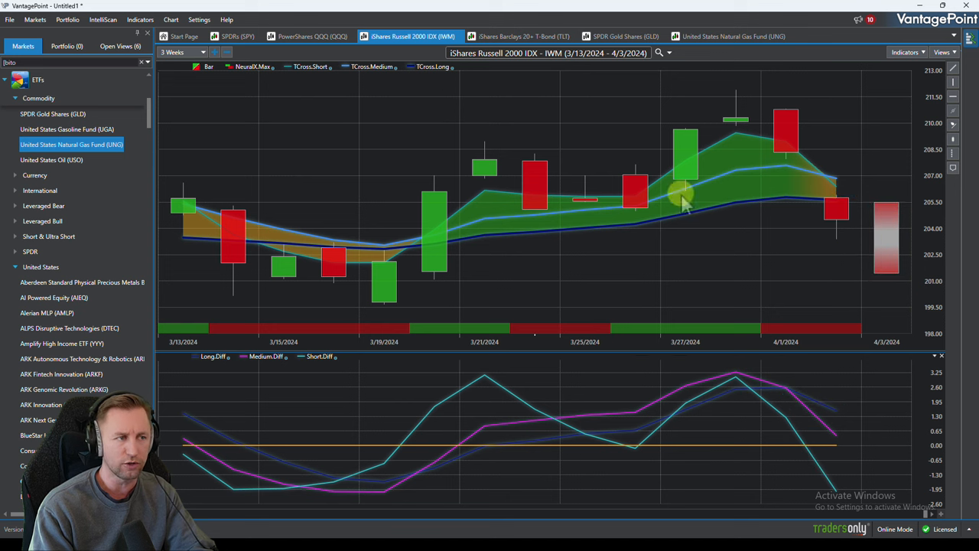
- Display the PowerShares QQQ three-week forecast chart with neural and crossover indicators
left_click(312, 37)
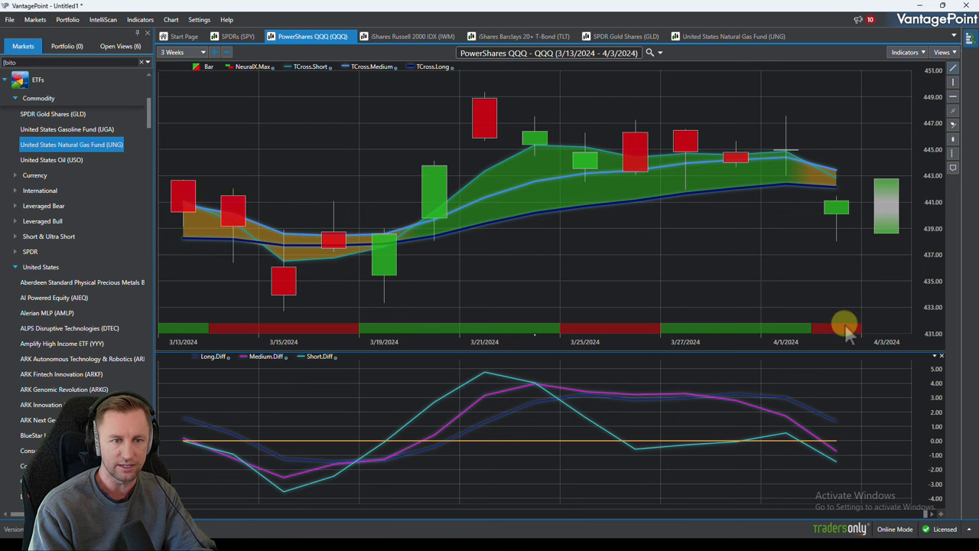
mouse_move(548, 217)
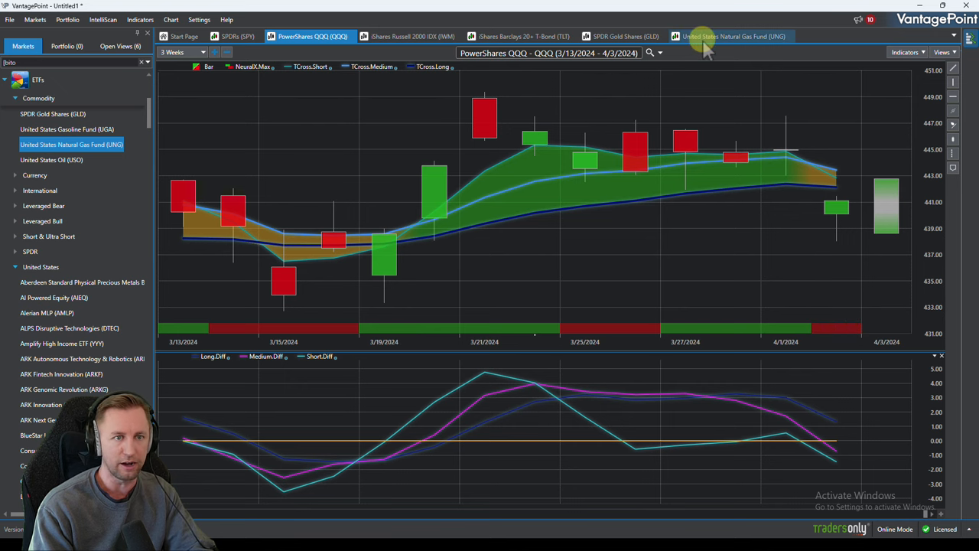
- Display the United States Natural Gas Fund (UNG) three-month forecast chart
left_click(733, 37)
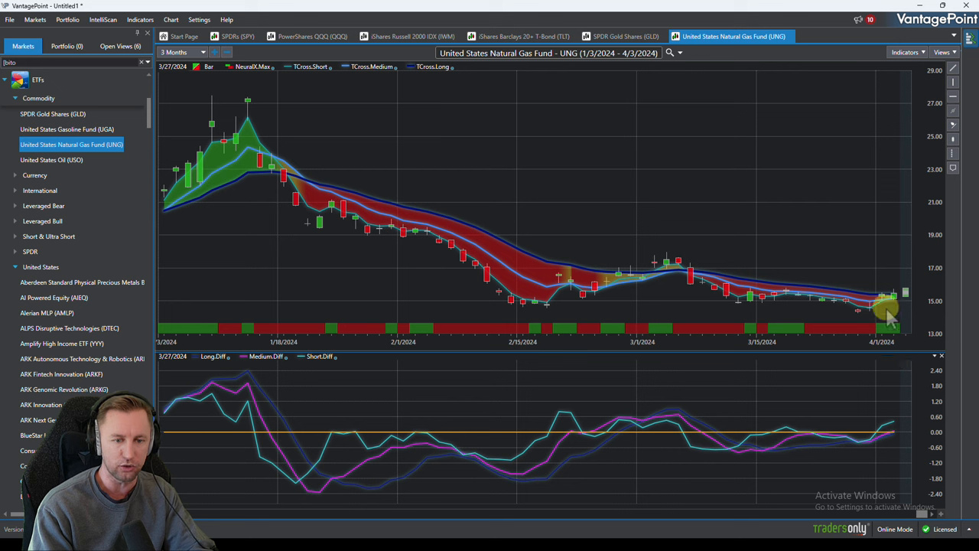
mouse_move(888, 306)
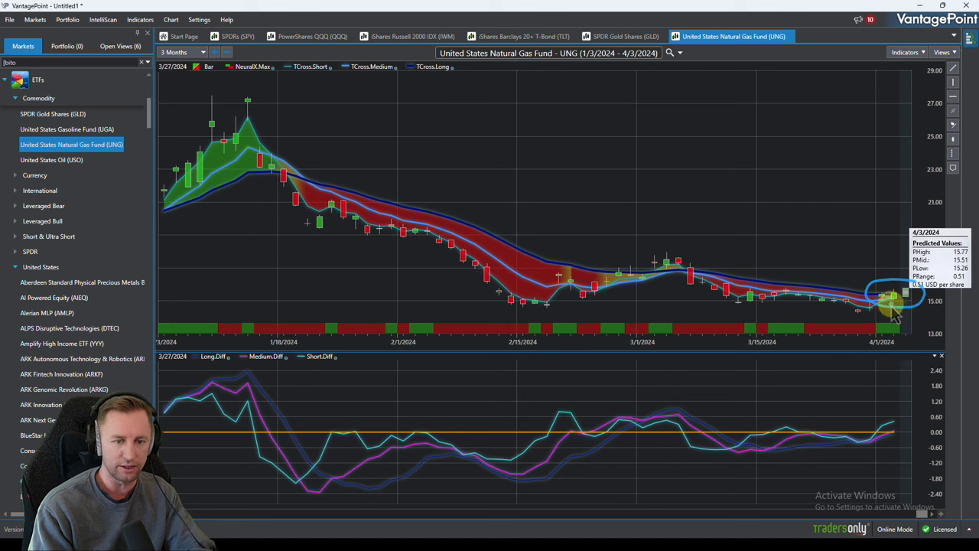
mouse_move(890, 364)
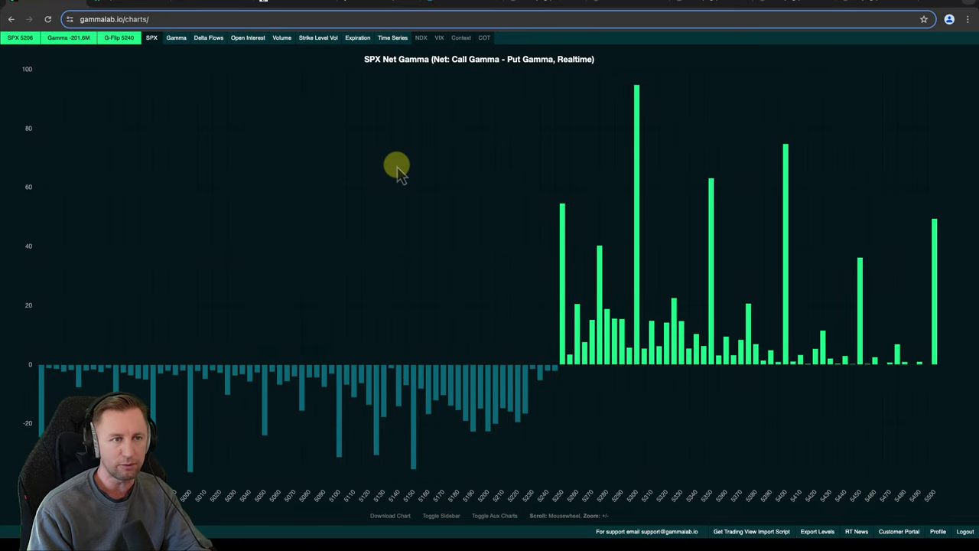
mouse_move(469, 123)
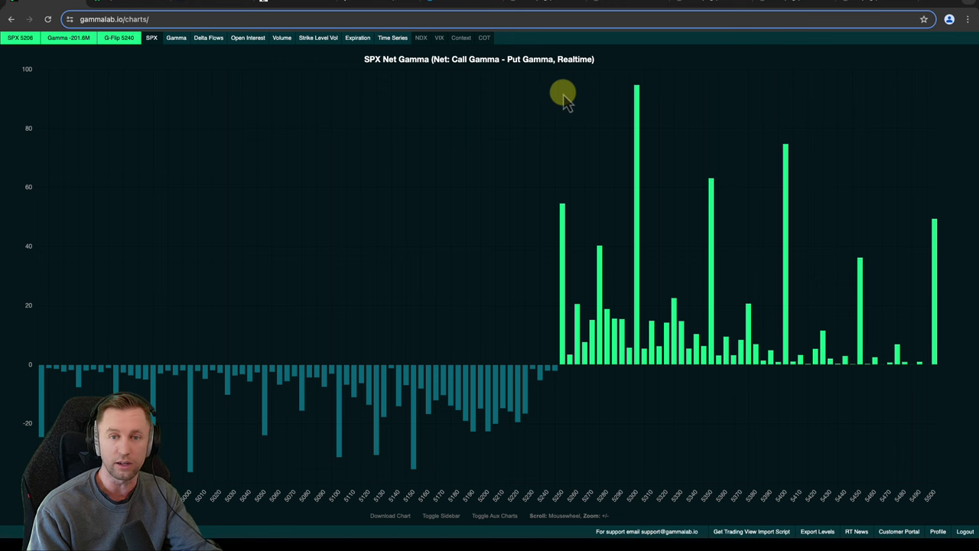
mouse_move(599, 69)
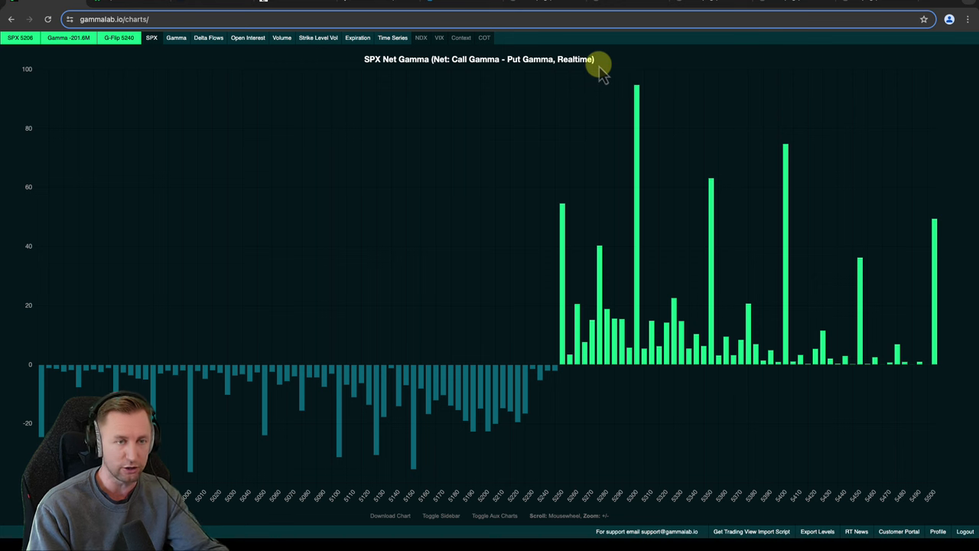
mouse_move(710, 126)
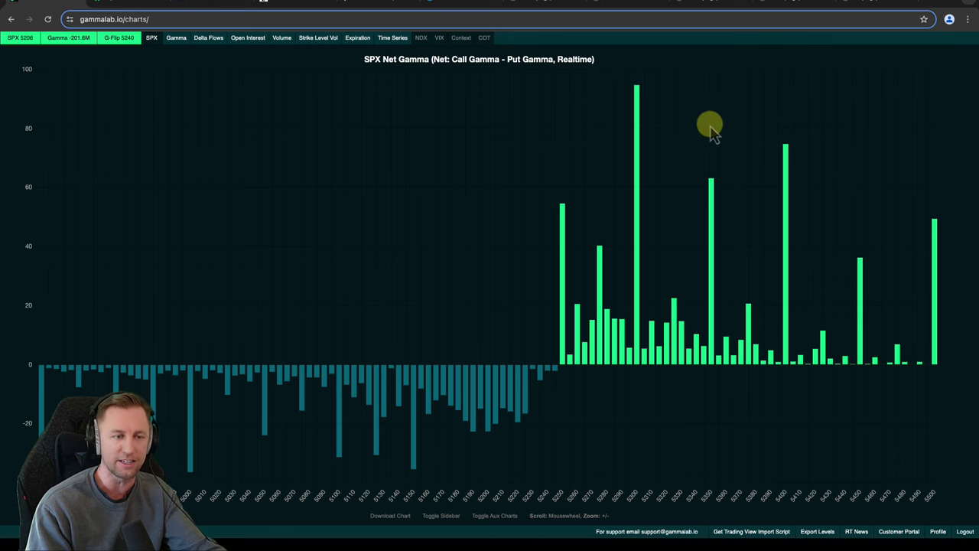